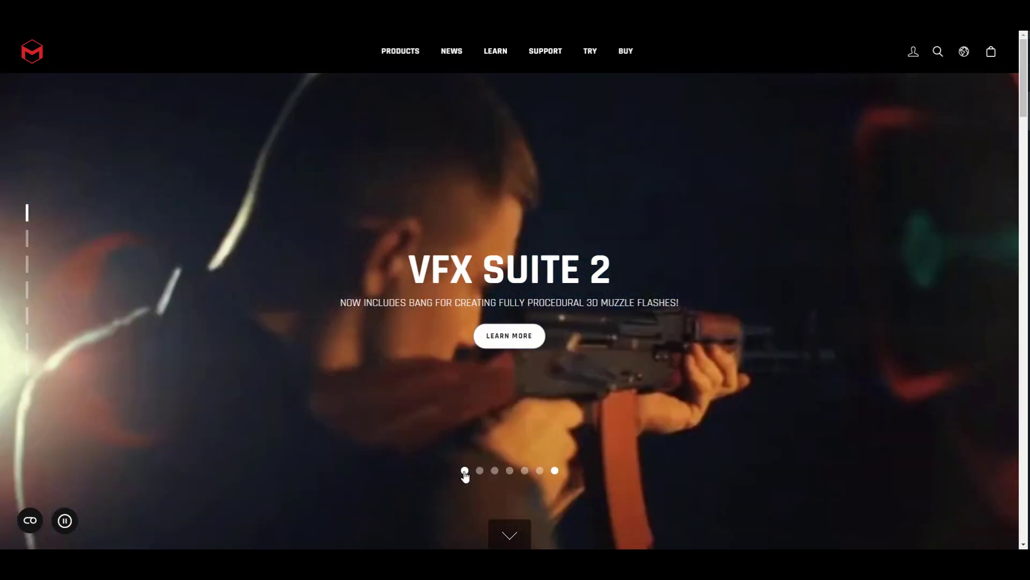
# Step: Load pixologic.com, showing the ZBrushCore Mini 2021 banner
pyautogui.click(479, 470)
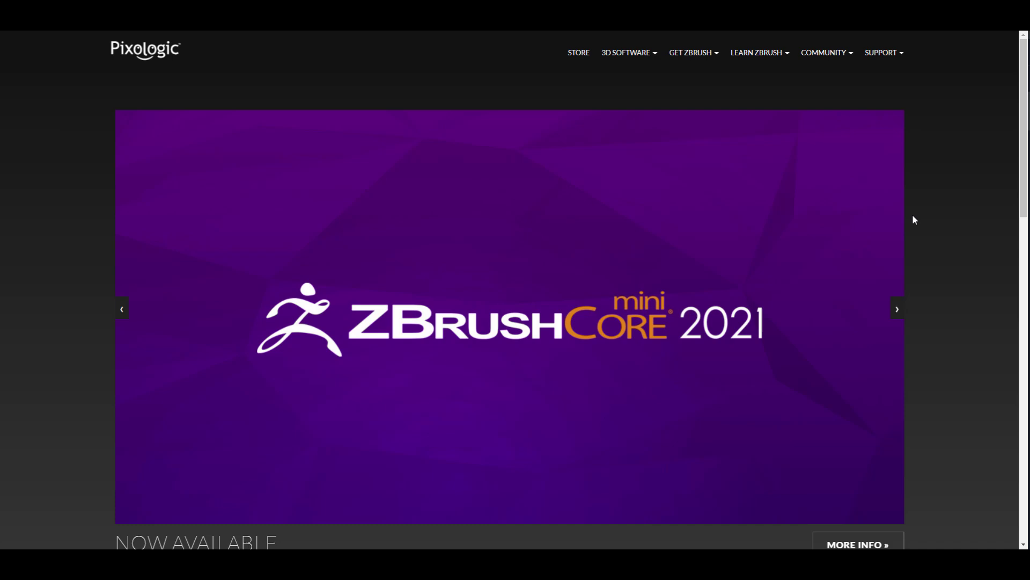
pyautogui.moveTo(59, 230)
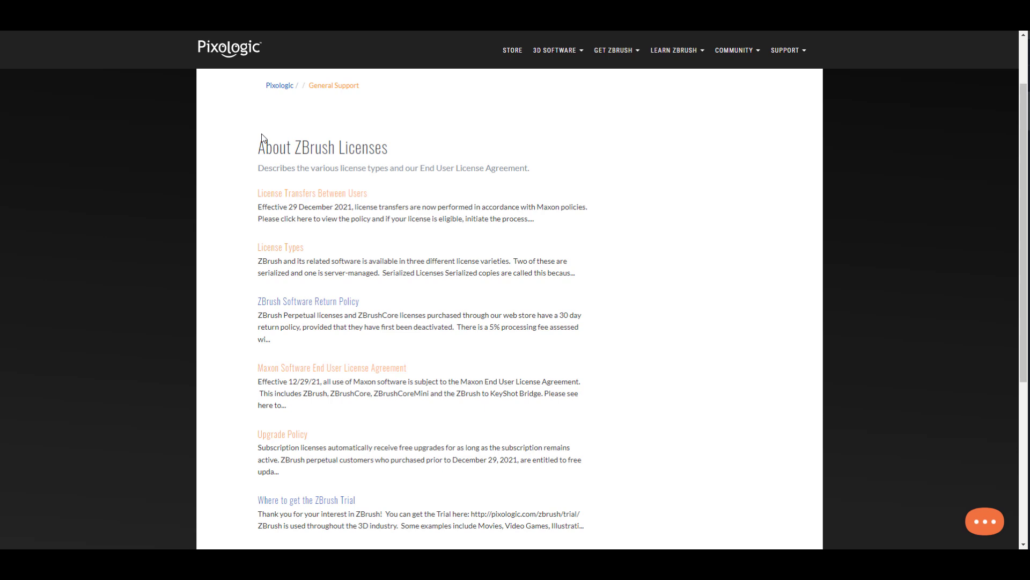
# Step: Scroll the About ZBrush Licenses article down to the end-user license agreement and upgrade policy entries
pyautogui.scroll(-3)
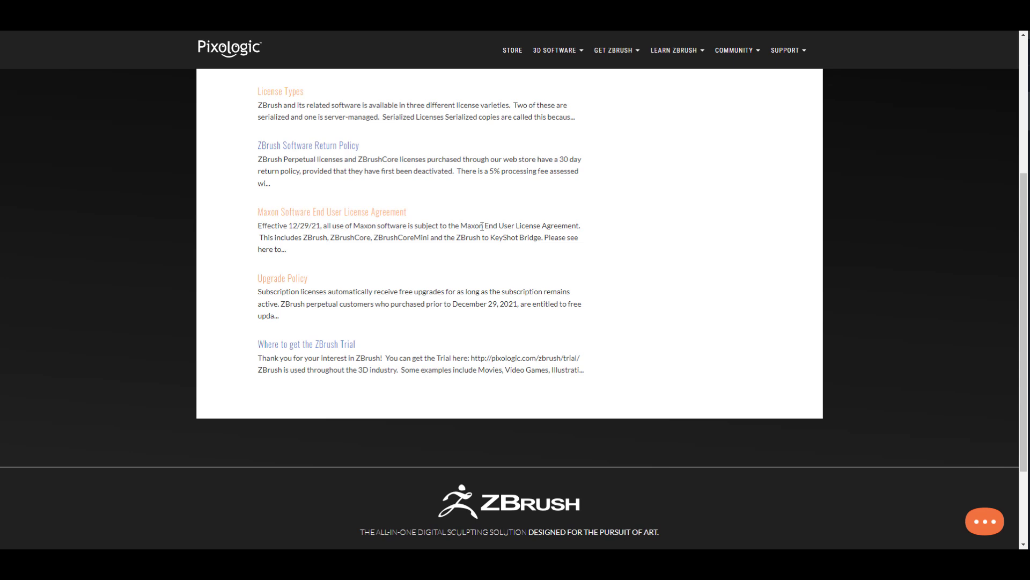
pyautogui.moveTo(367, 265)
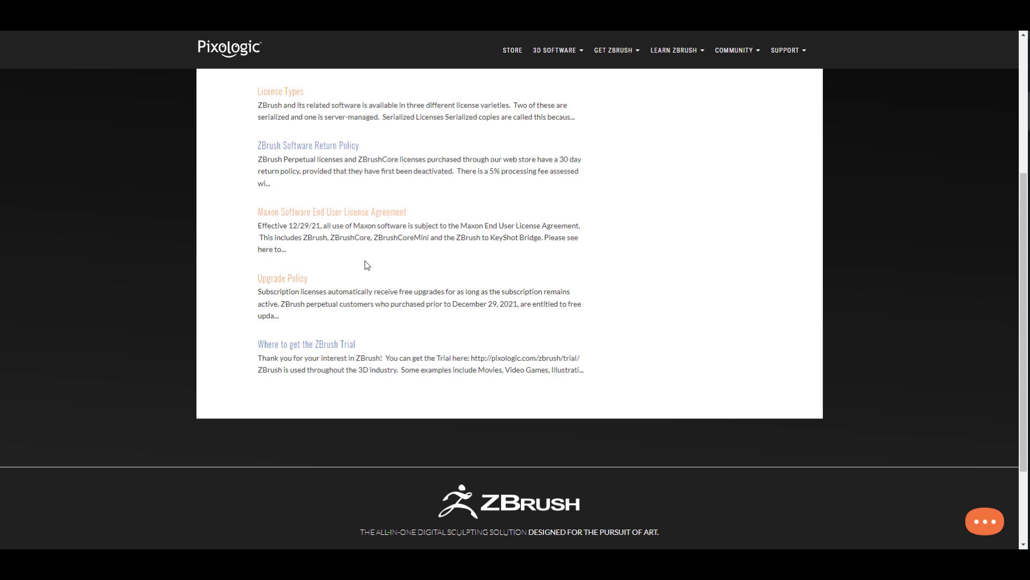
pyautogui.moveTo(390, 240)
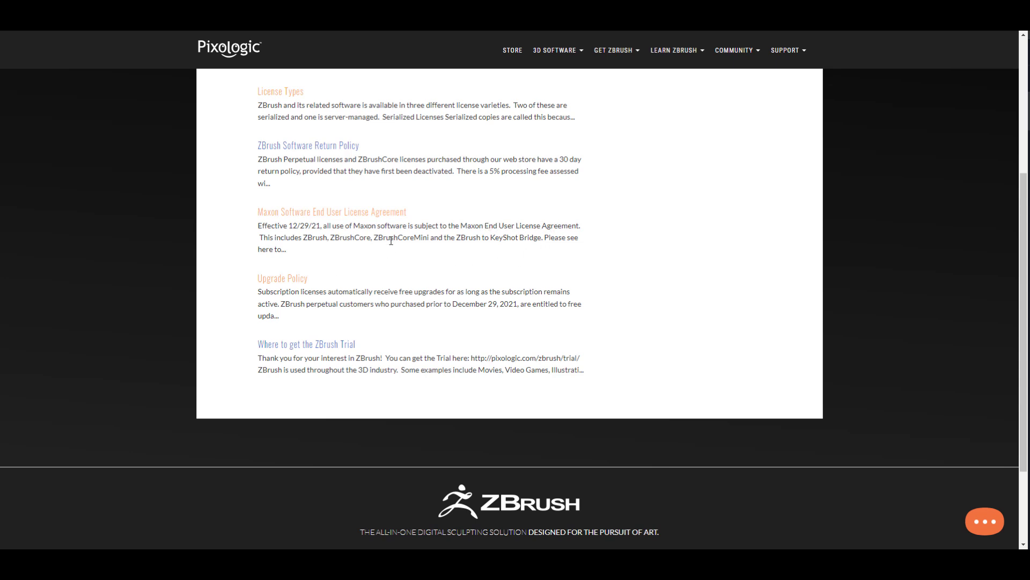
pyautogui.moveTo(490, 242)
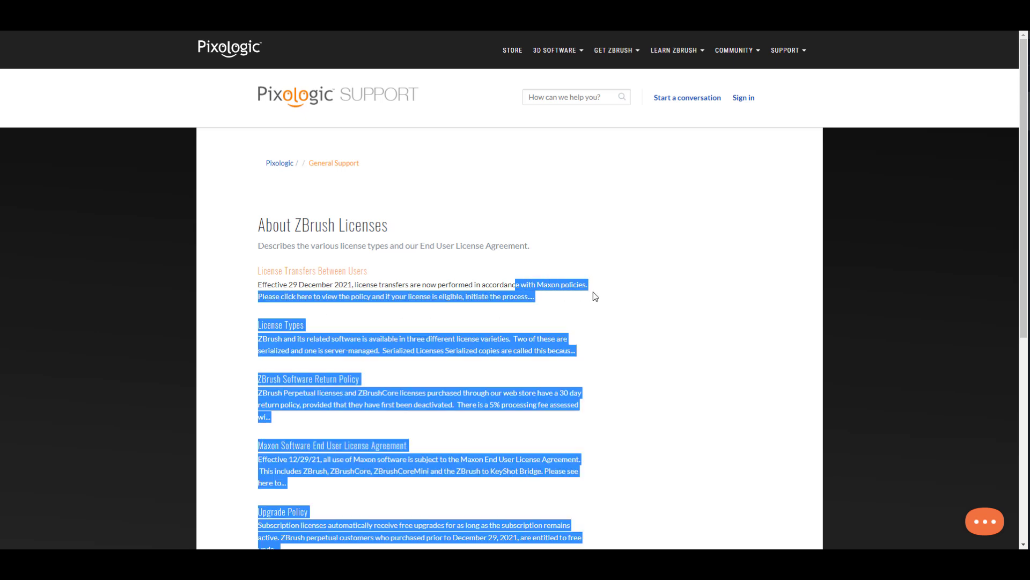
pyautogui.click(547, 304)
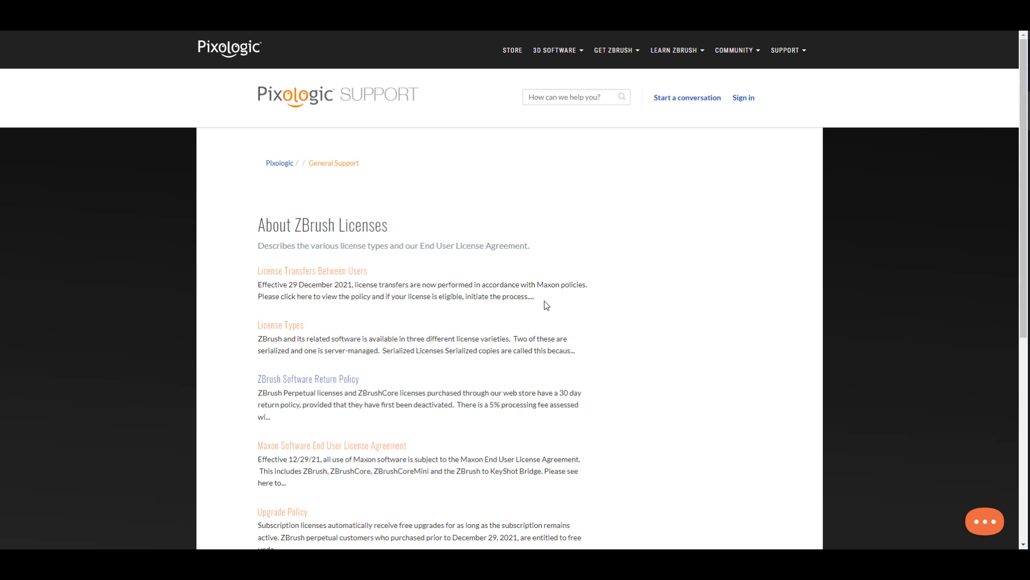
pyautogui.moveTo(543, 286)
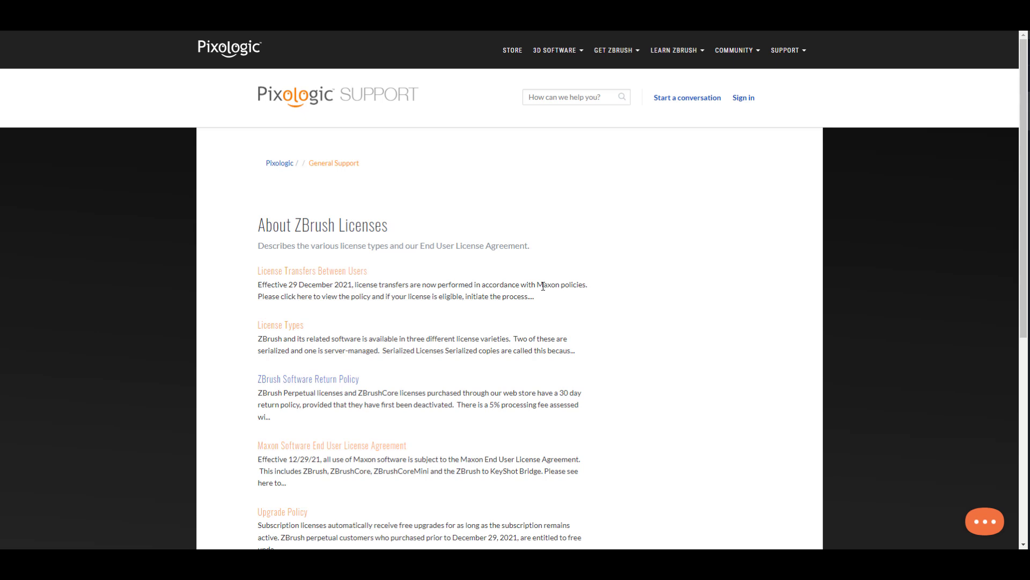
pyautogui.moveTo(561, 278)
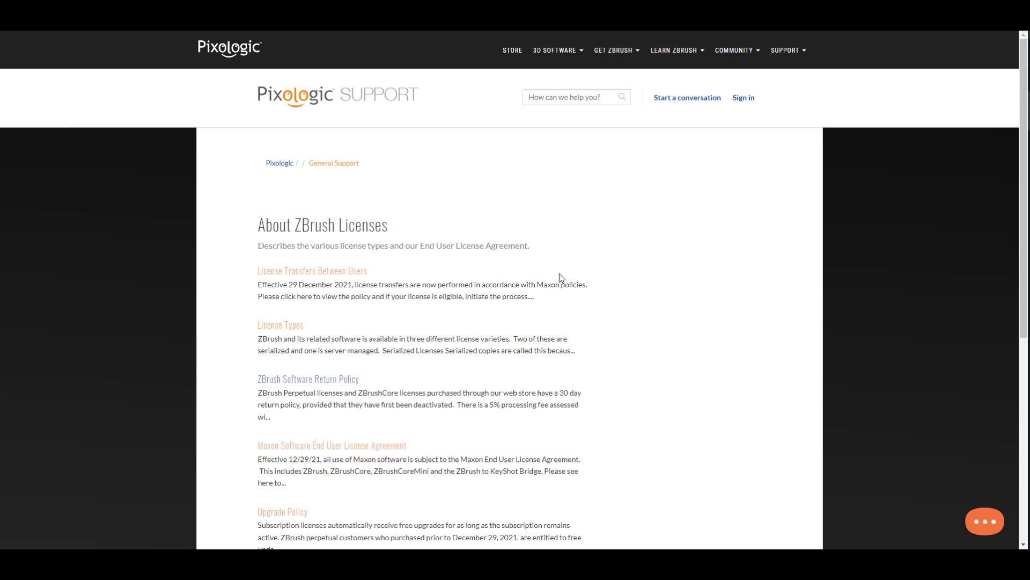
pyautogui.moveTo(221, 286)
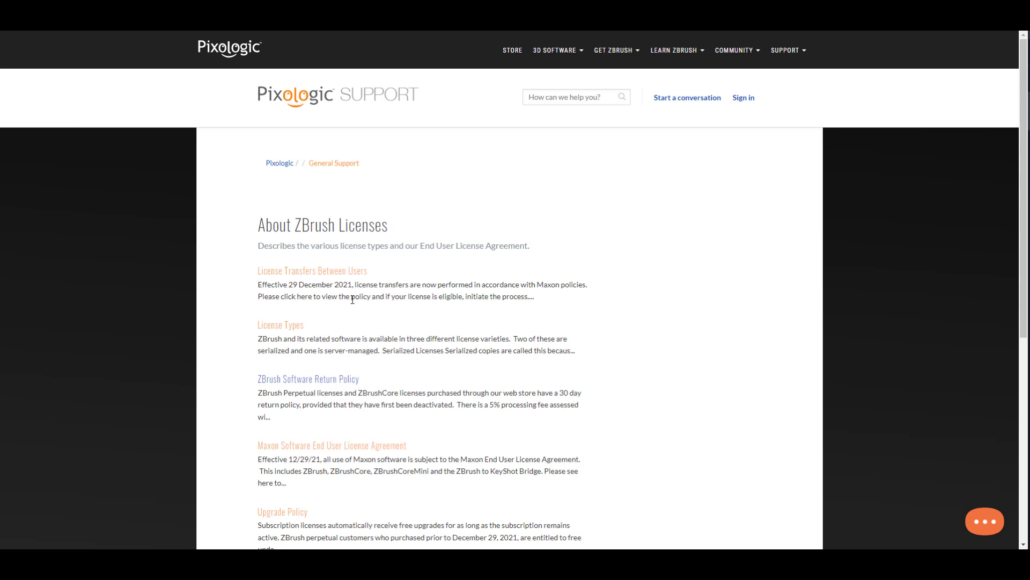
pyautogui.moveTo(556, 284)
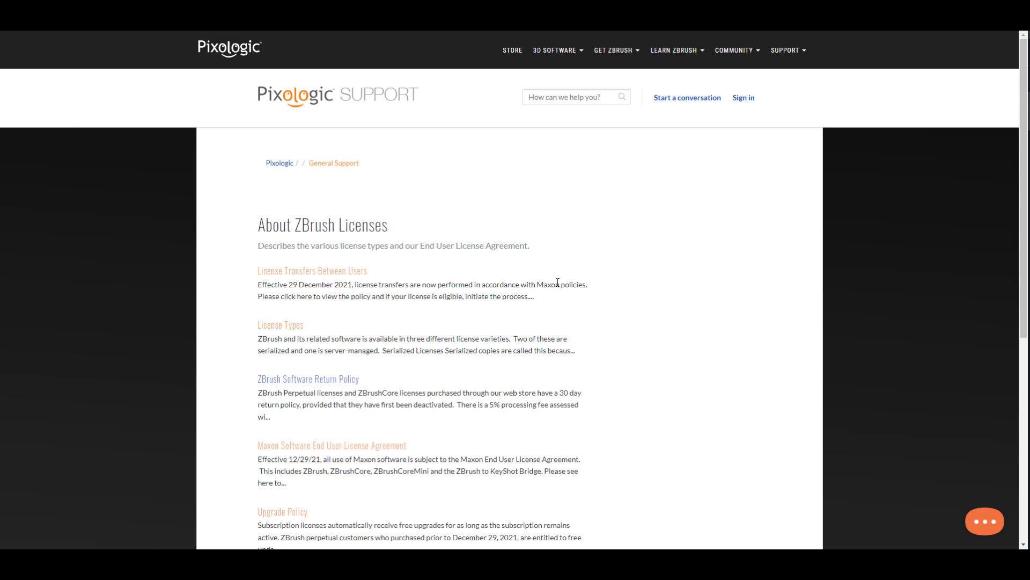
pyautogui.moveTo(566, 285)
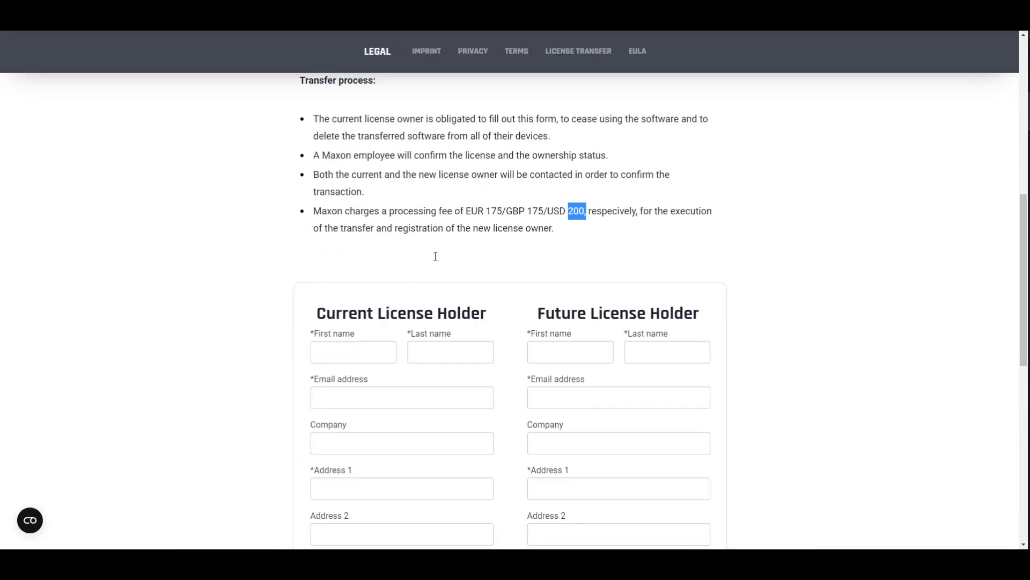
pyautogui.moveTo(531, 325)
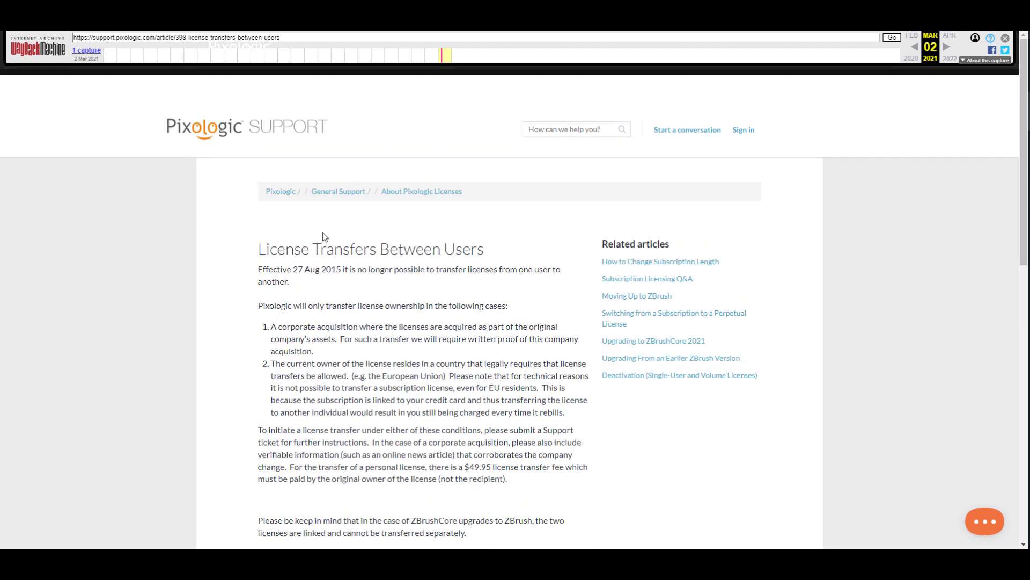
# Step: Scroll the archived license-transfers article to the $49.95 fee paragraph
pyautogui.scroll(-3)
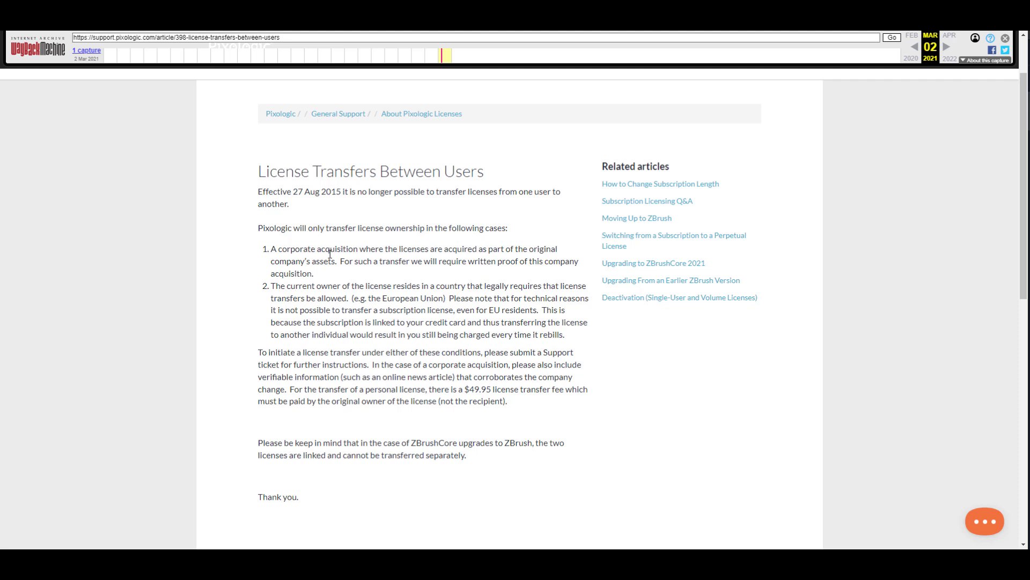
pyautogui.moveTo(460, 288)
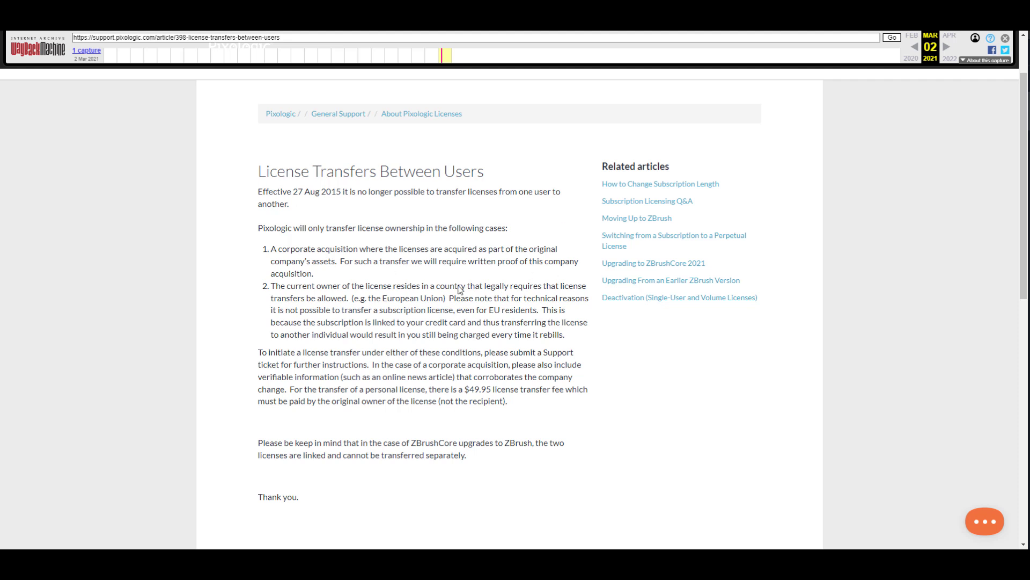
pyautogui.moveTo(473, 259)
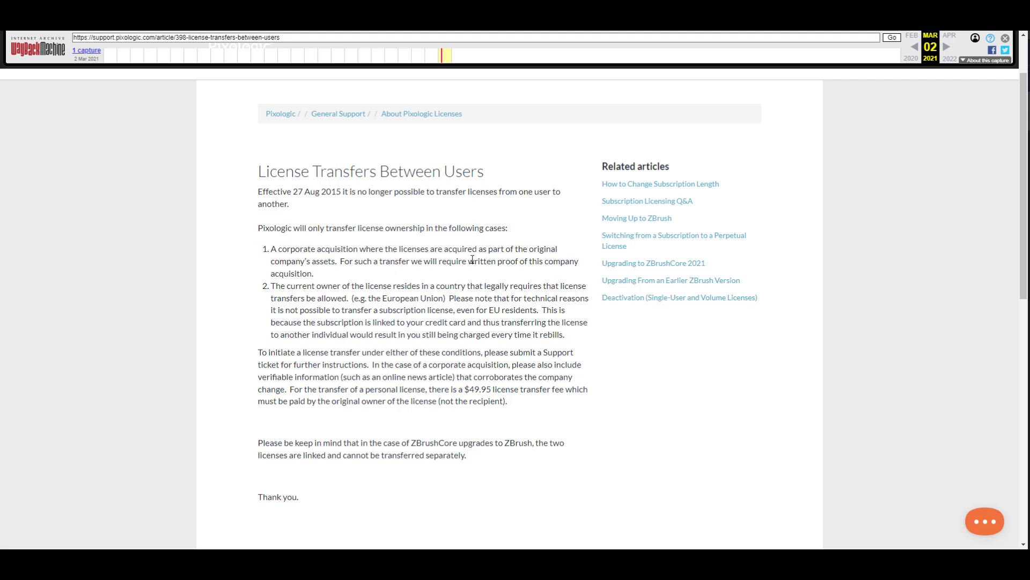
pyautogui.moveTo(465, 392)
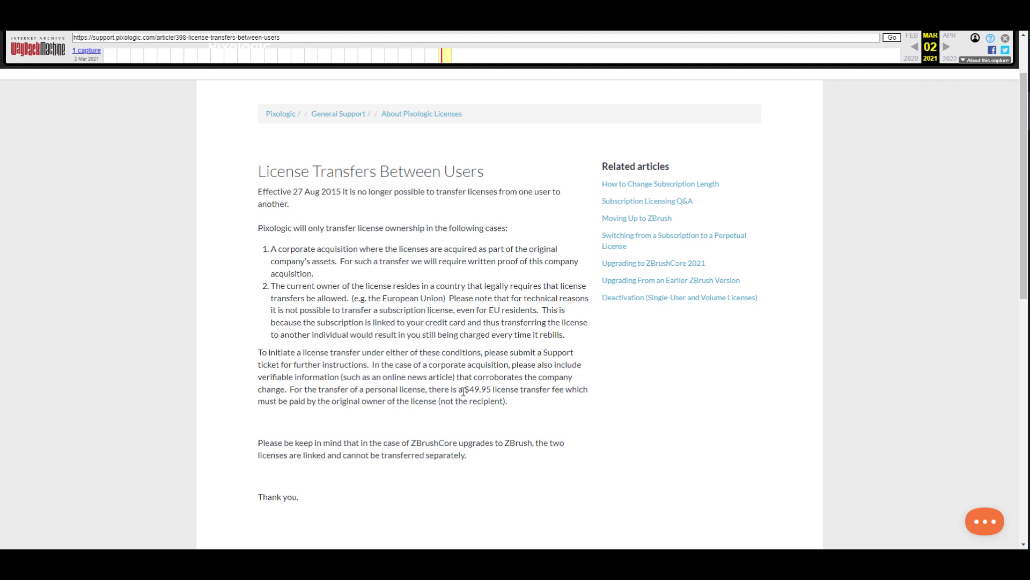
pyautogui.doubleClick(479, 389)
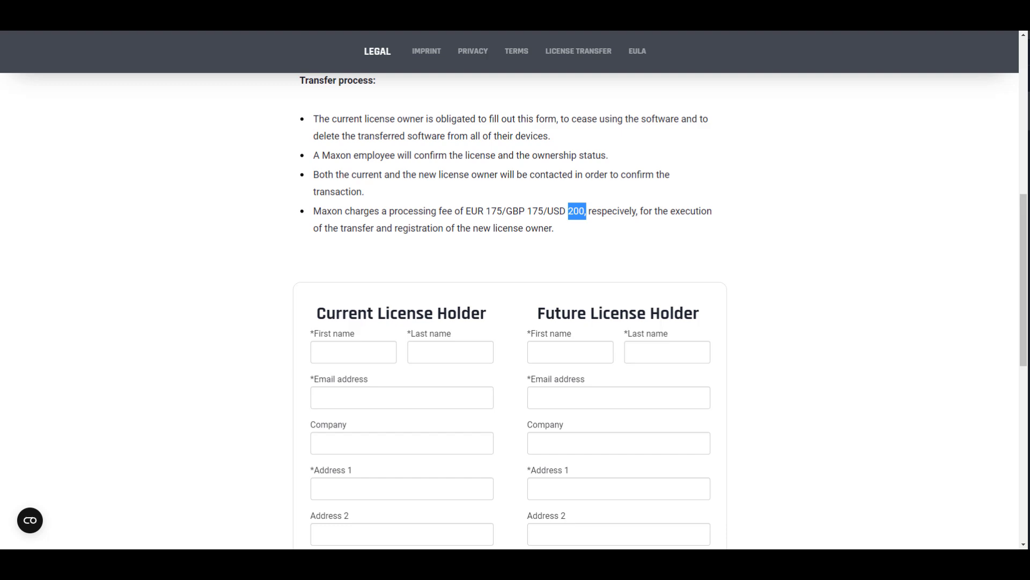
# Step: Deselect the USD 200 fee and scroll down to the holder form's city and country fields
pyautogui.click(570, 238)
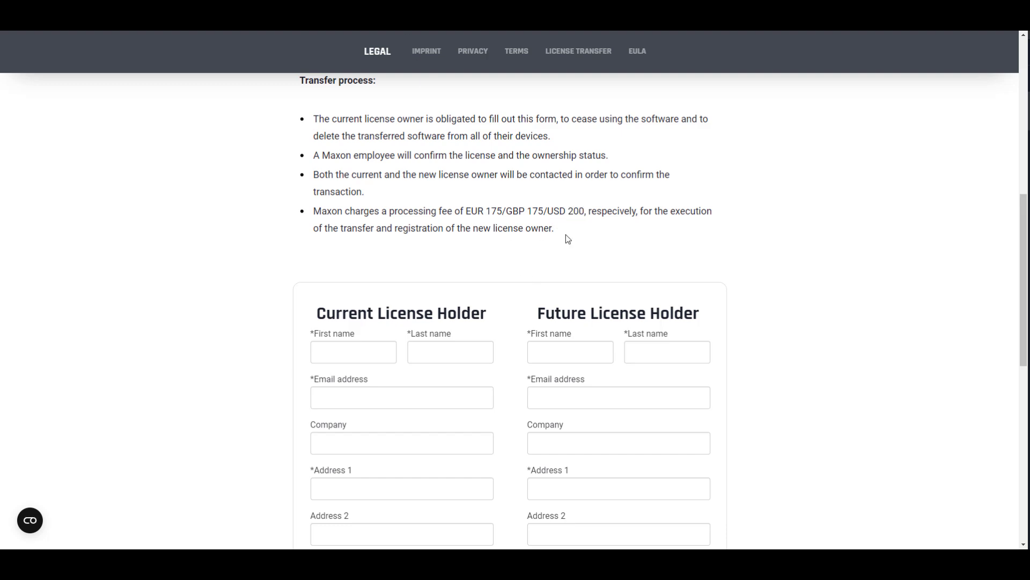
pyautogui.scroll(-3)
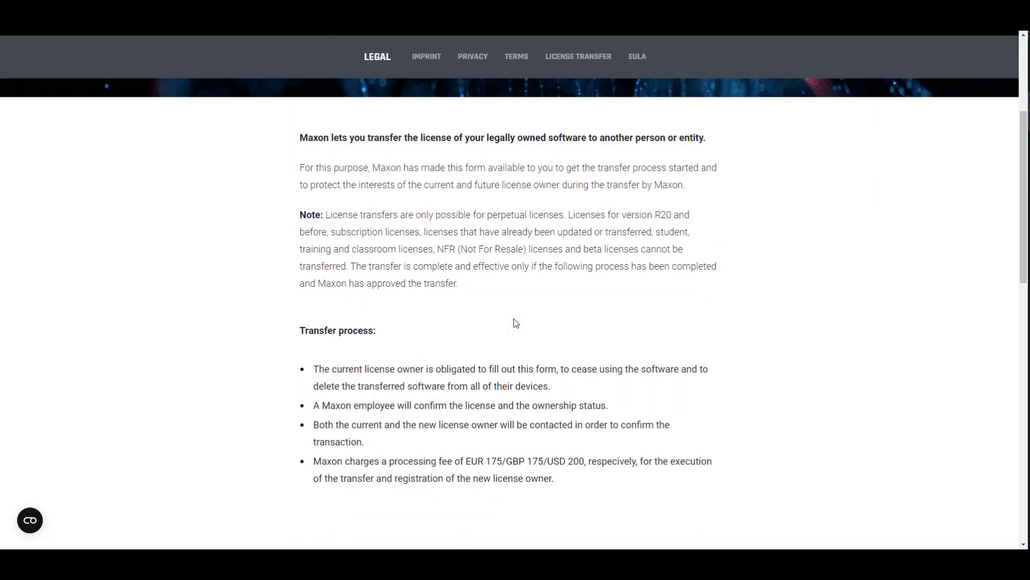
pyautogui.scroll(-3)
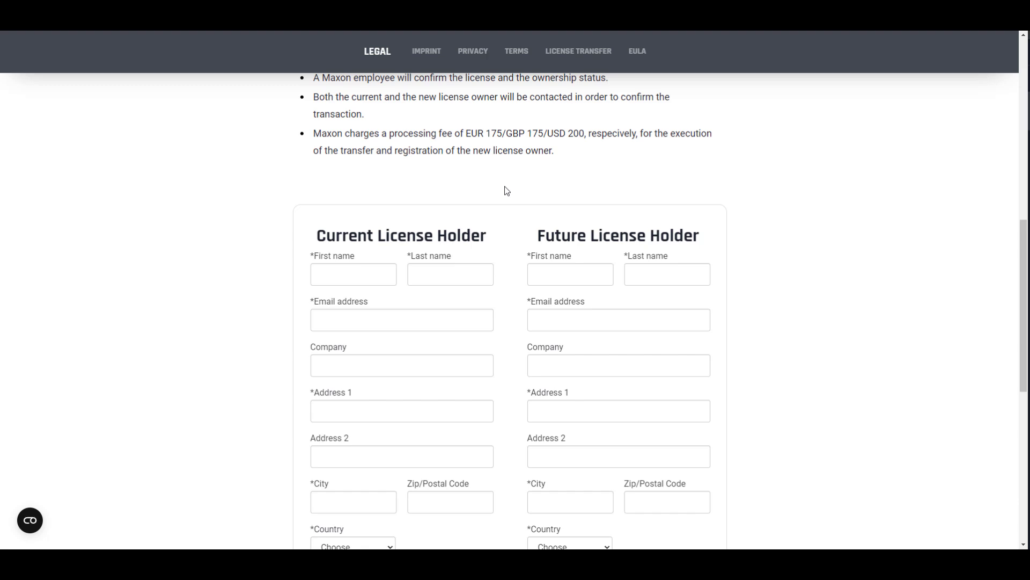
pyautogui.moveTo(470, 180)
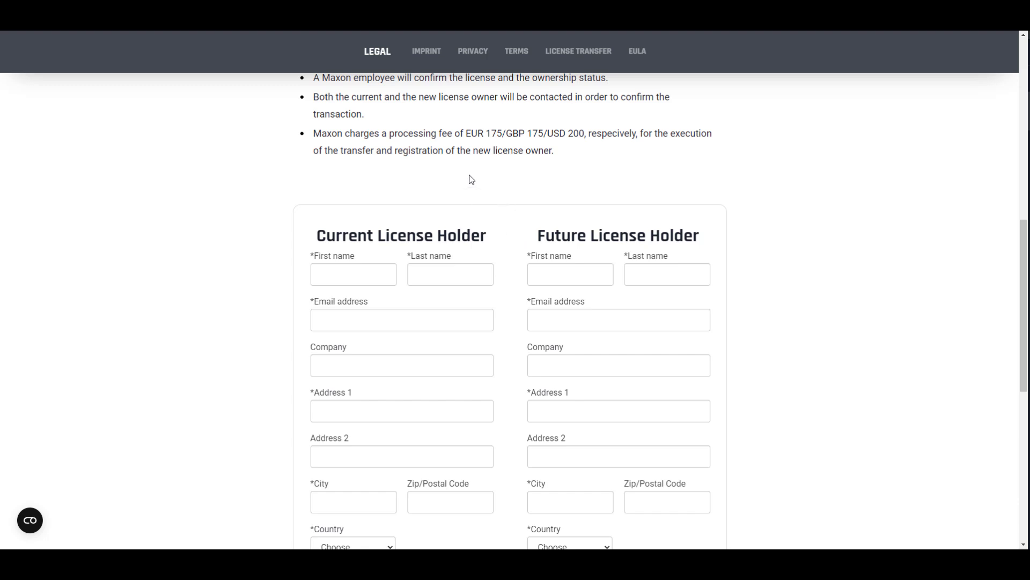
pyautogui.moveTo(283, 147)
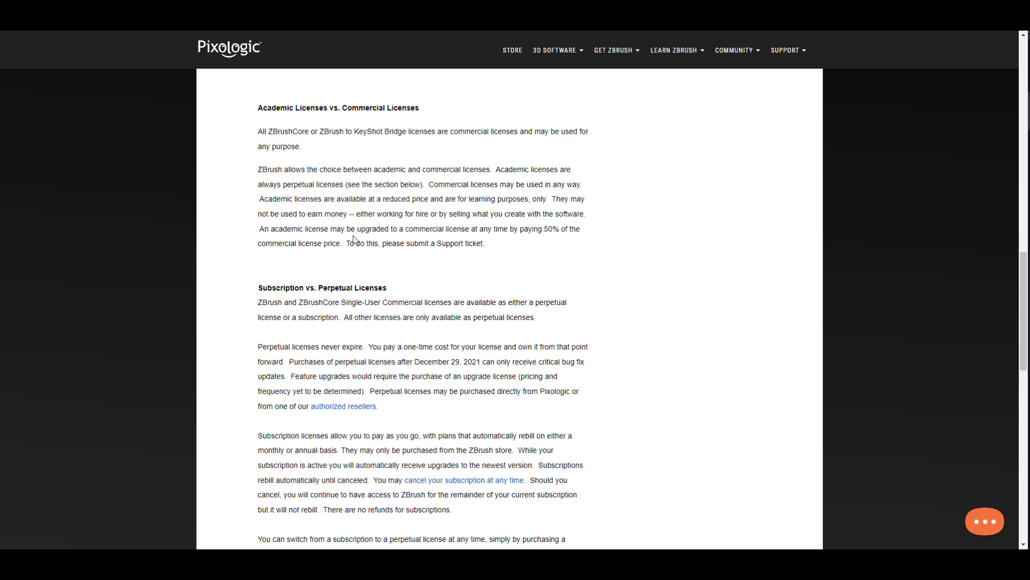
pyautogui.moveTo(372, 220)
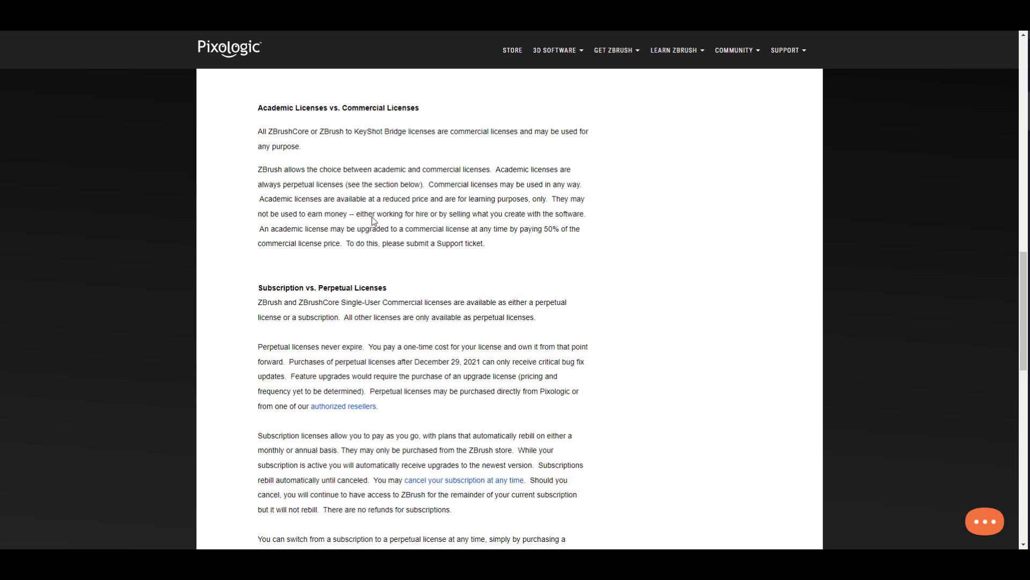
# Step: Scroll down to the Subscription vs. Perpetual Licenses section and ZBrushCoreMini entry
pyautogui.scroll(-3)
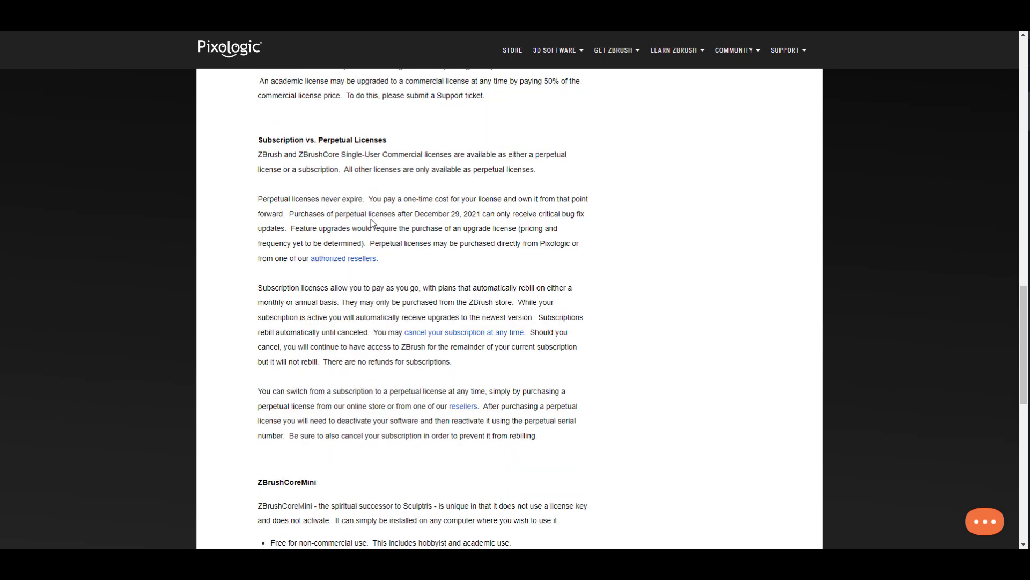
pyautogui.scroll(-3)
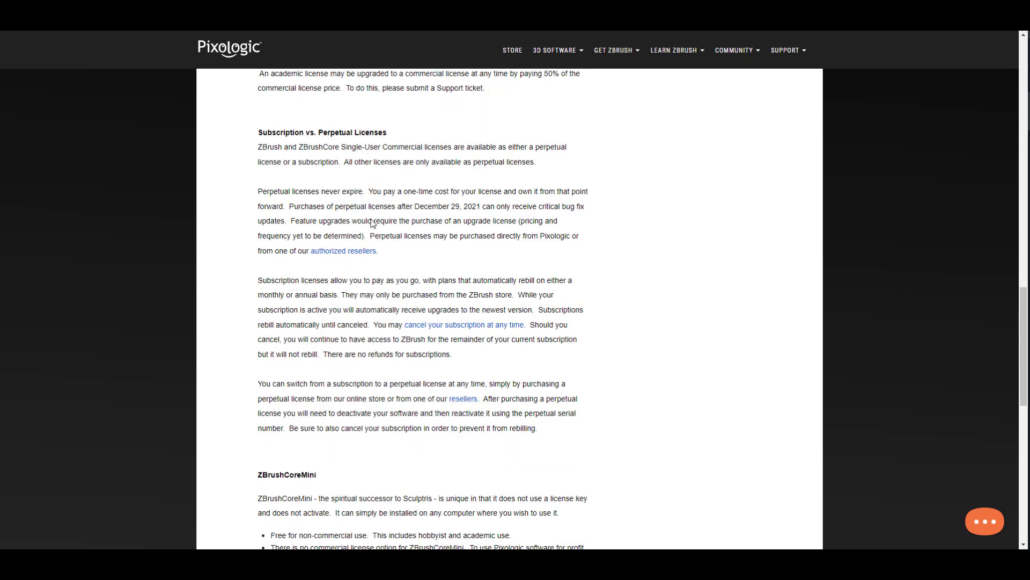
pyautogui.moveTo(370, 221)
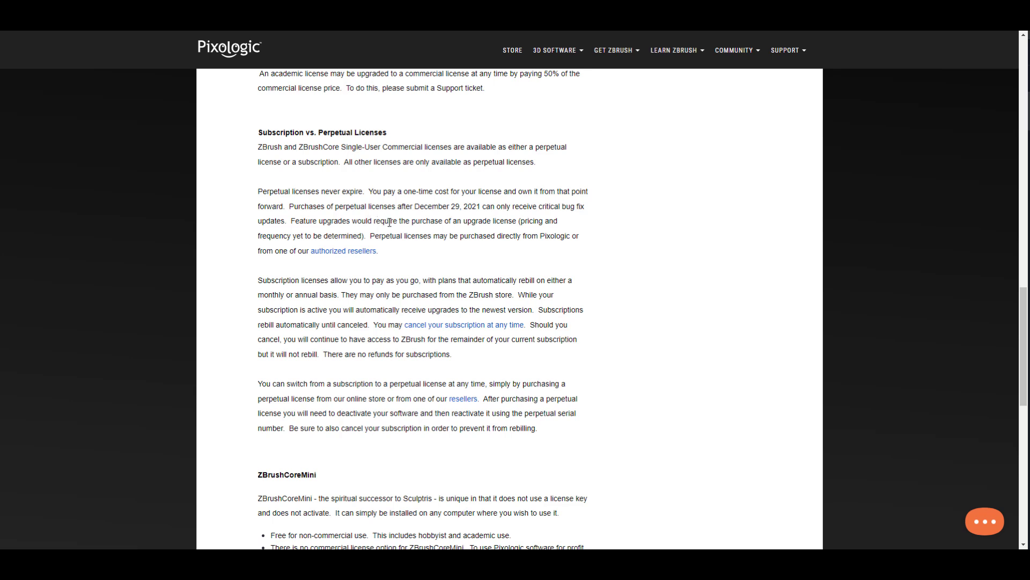
pyautogui.moveTo(447, 221)
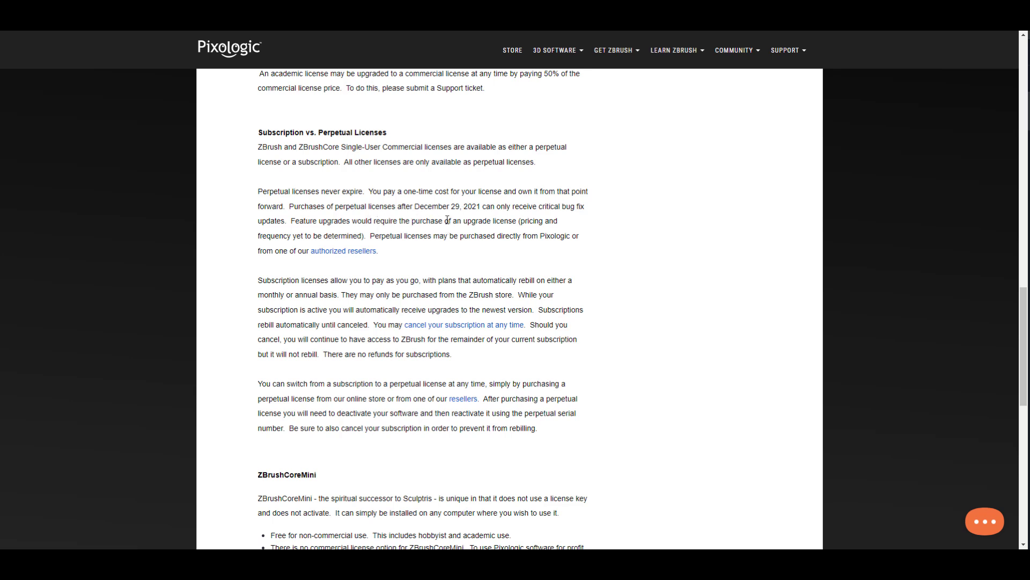
pyautogui.moveTo(447, 217)
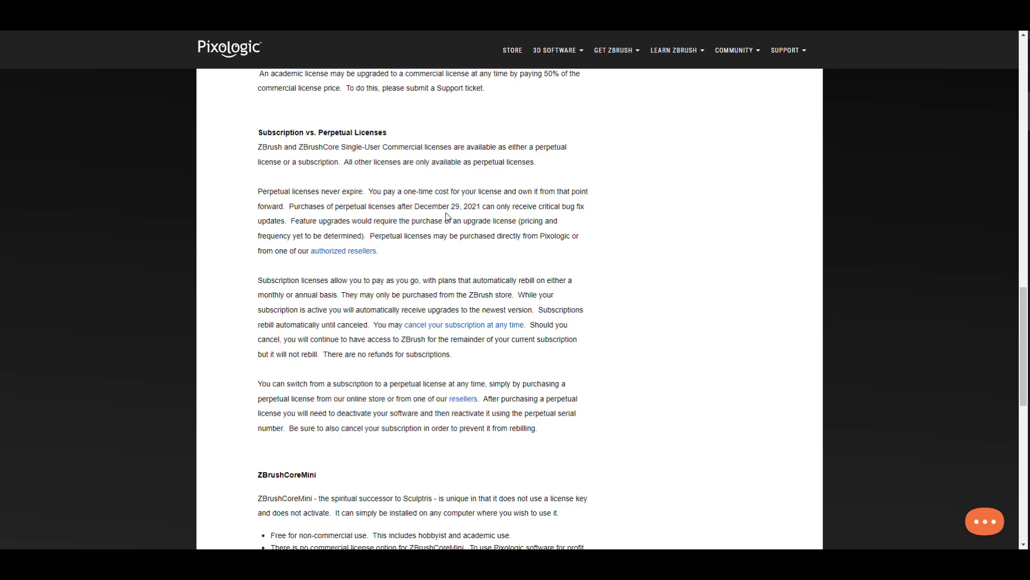
pyautogui.moveTo(435, 209)
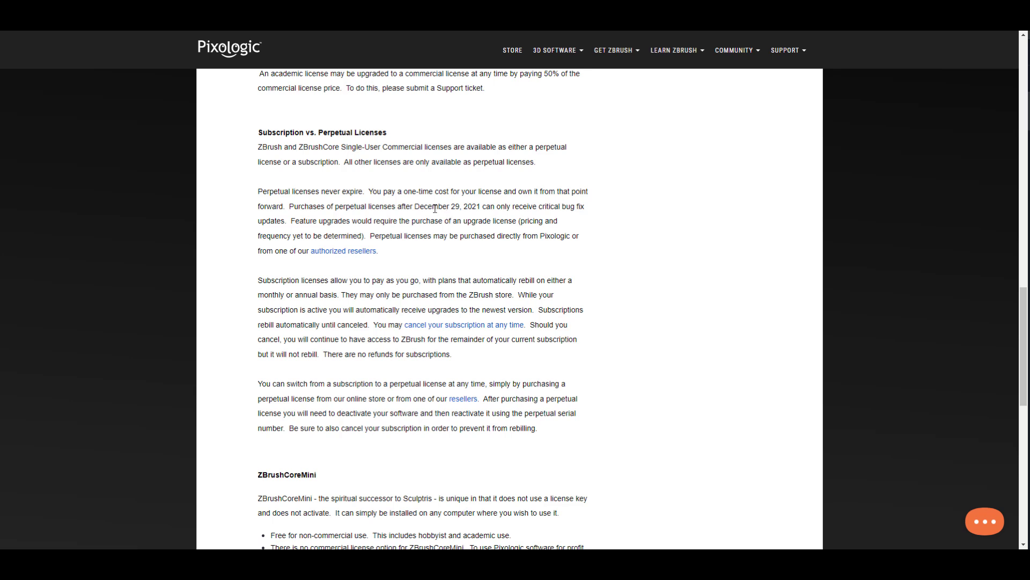
pyautogui.moveTo(389, 231)
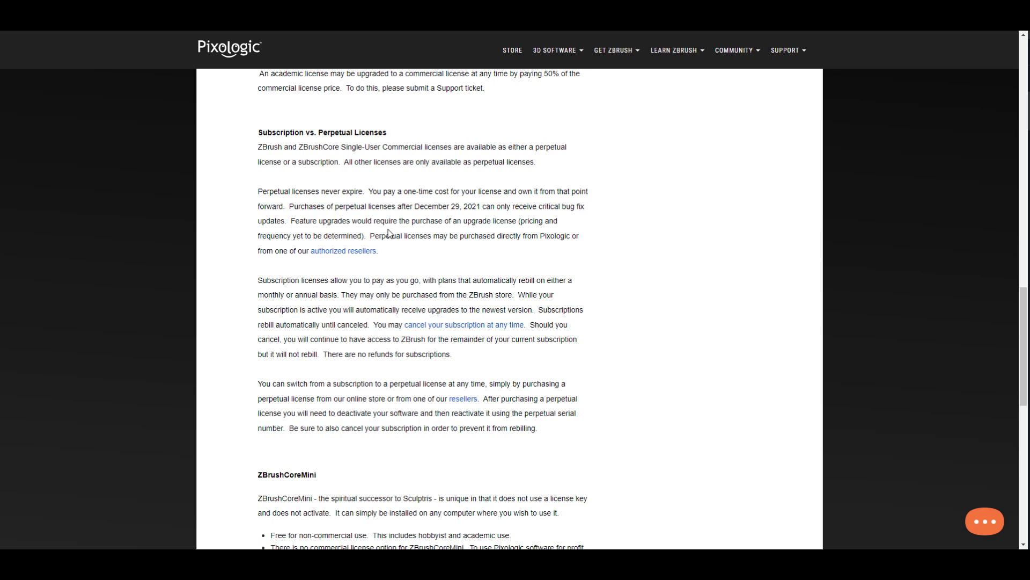
pyautogui.moveTo(354, 173)
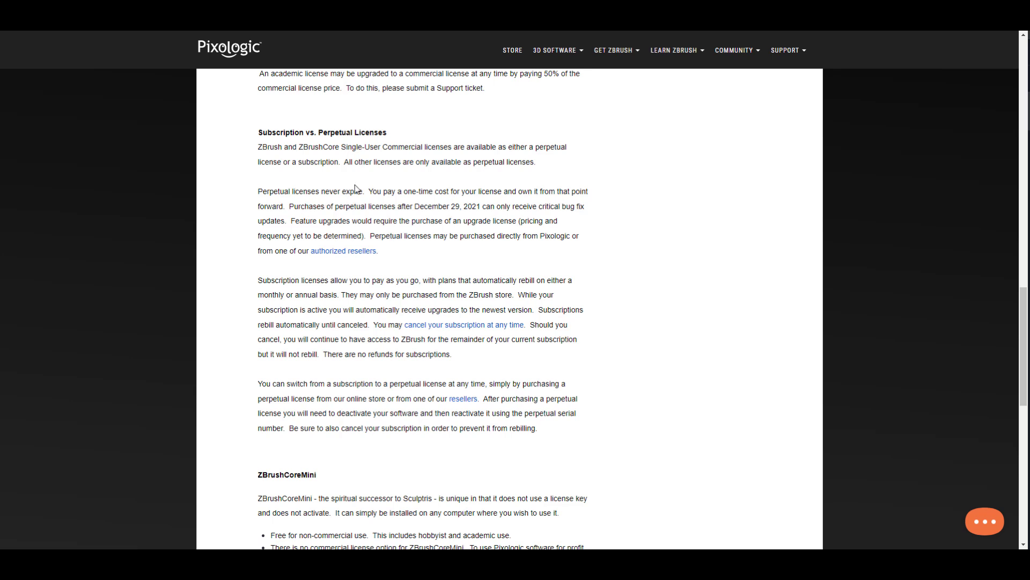
pyautogui.moveTo(440, 201)
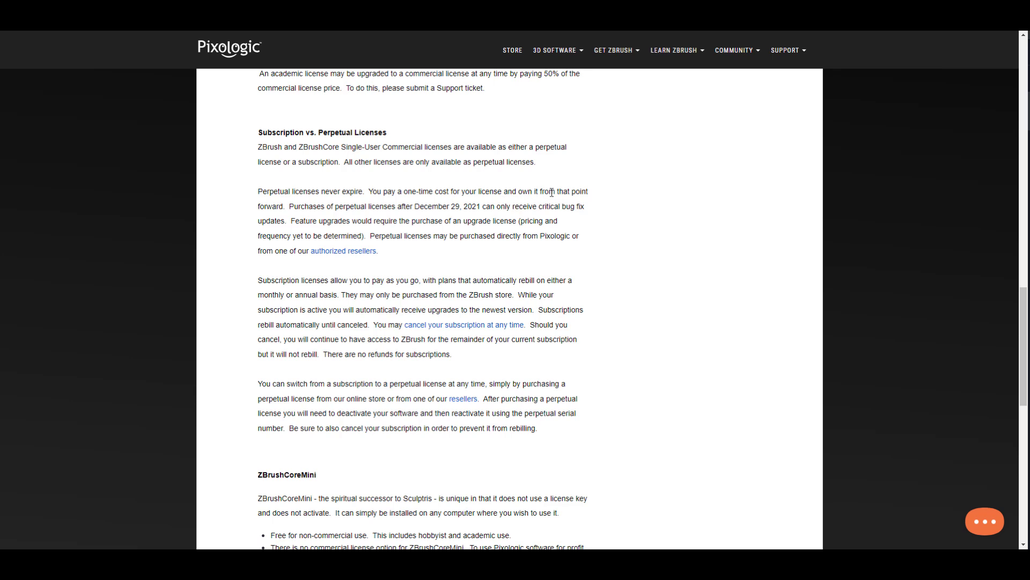
pyautogui.doubleClick(307, 206)
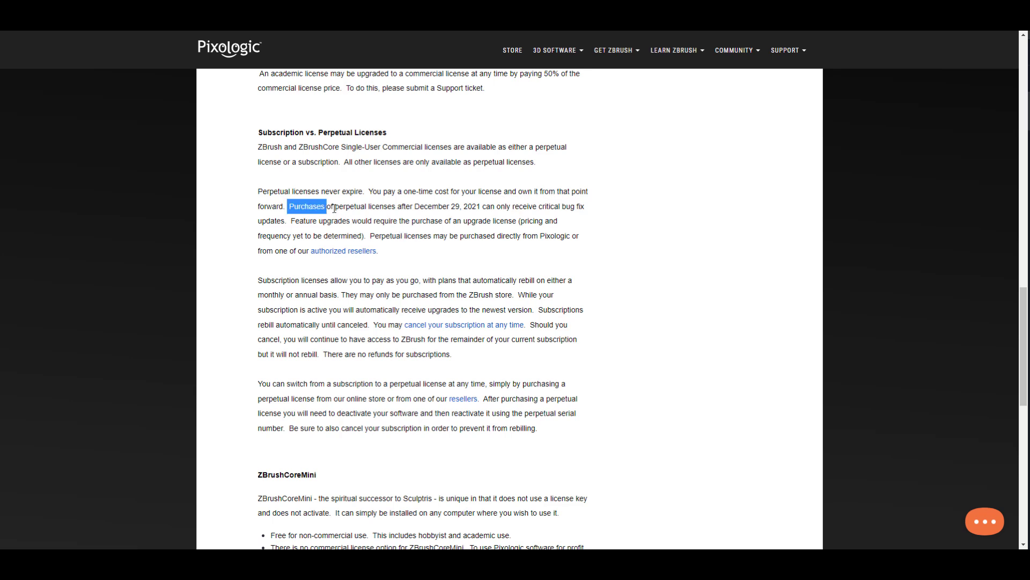
pyautogui.moveTo(291, 206); pyautogui.dragTo(470, 206)
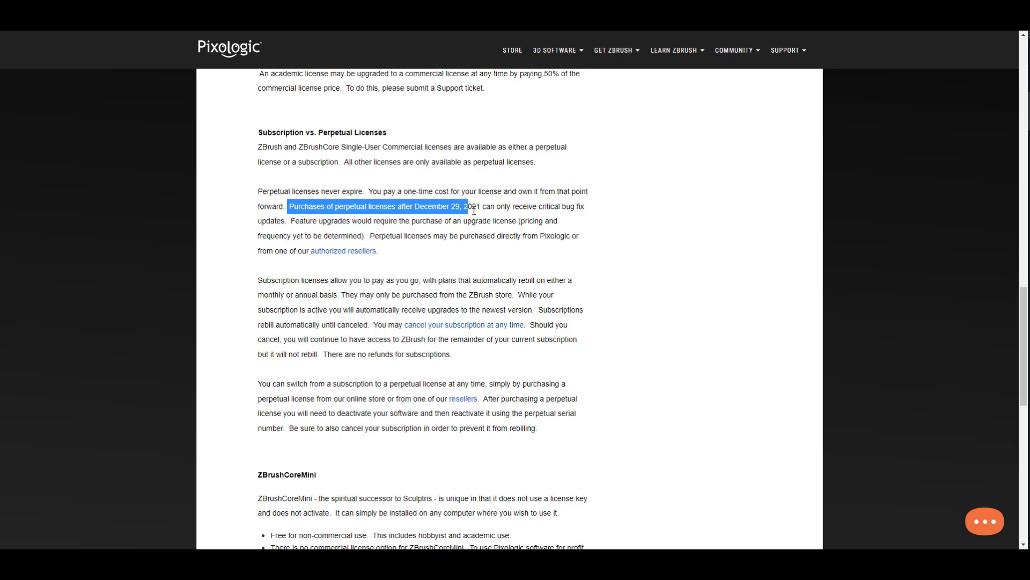
pyautogui.moveTo(463, 205); pyautogui.dragTo(522, 206)
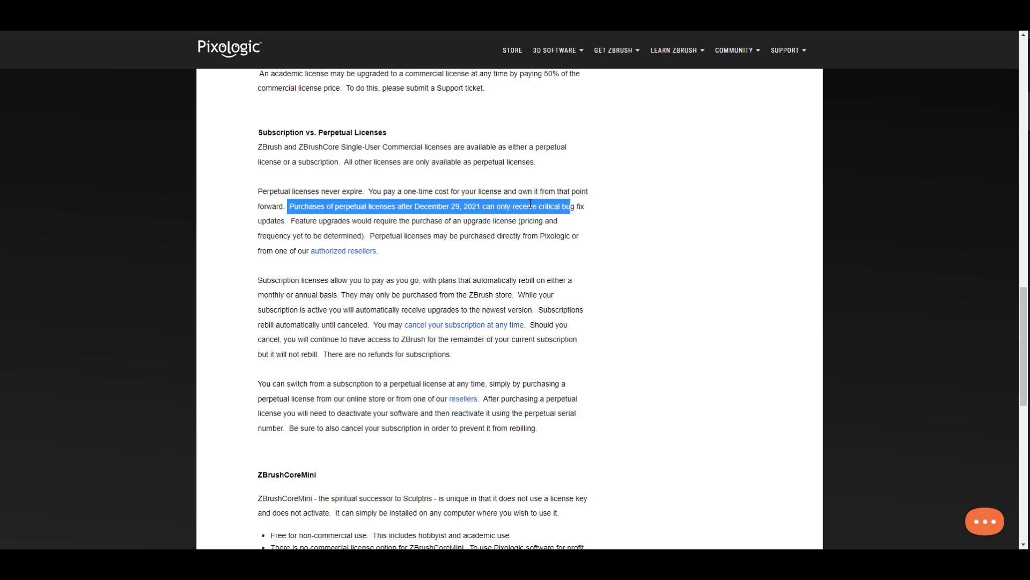
pyautogui.click(459, 234)
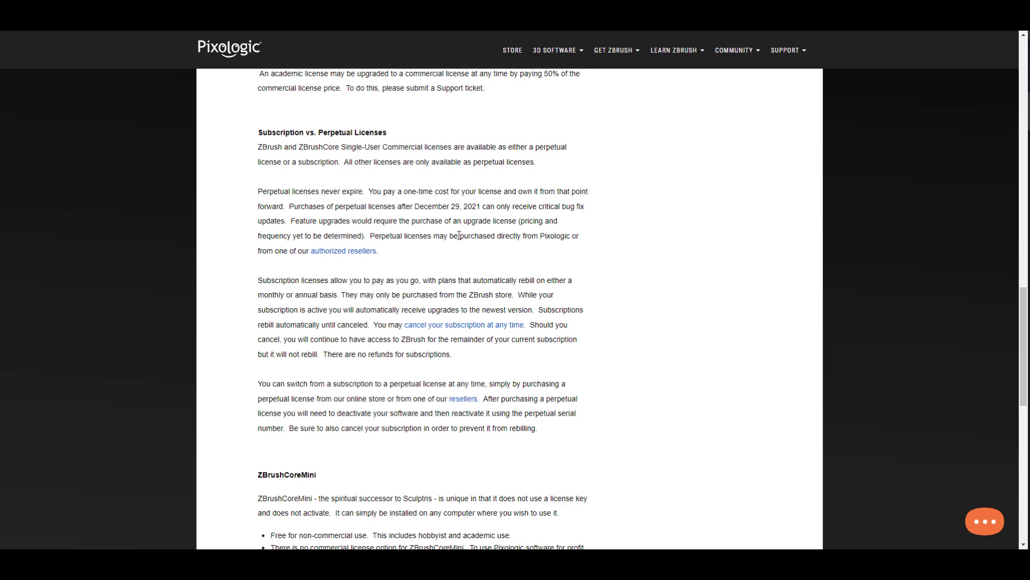
pyautogui.moveTo(474, 221)
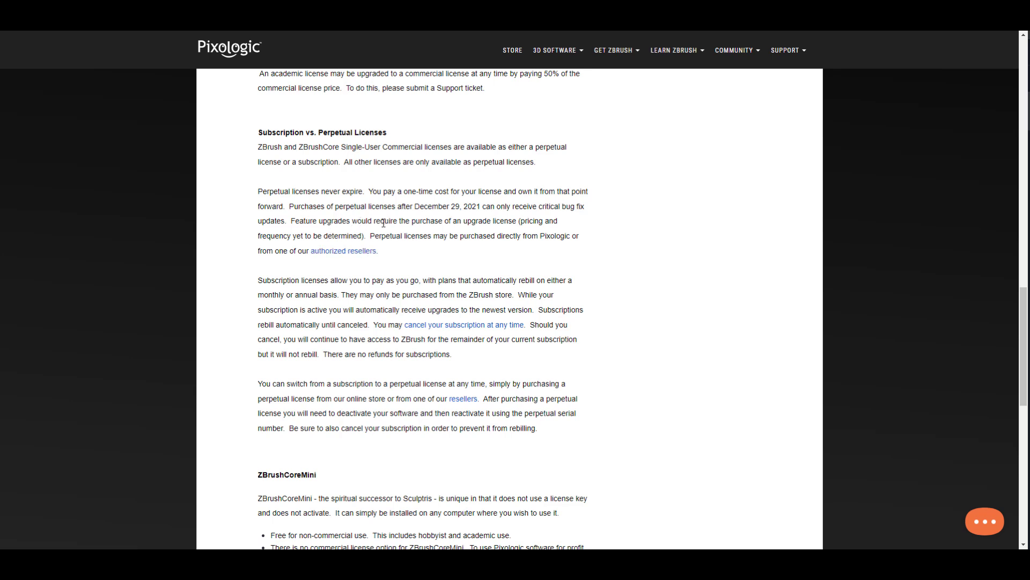
pyautogui.moveTo(507, 231)
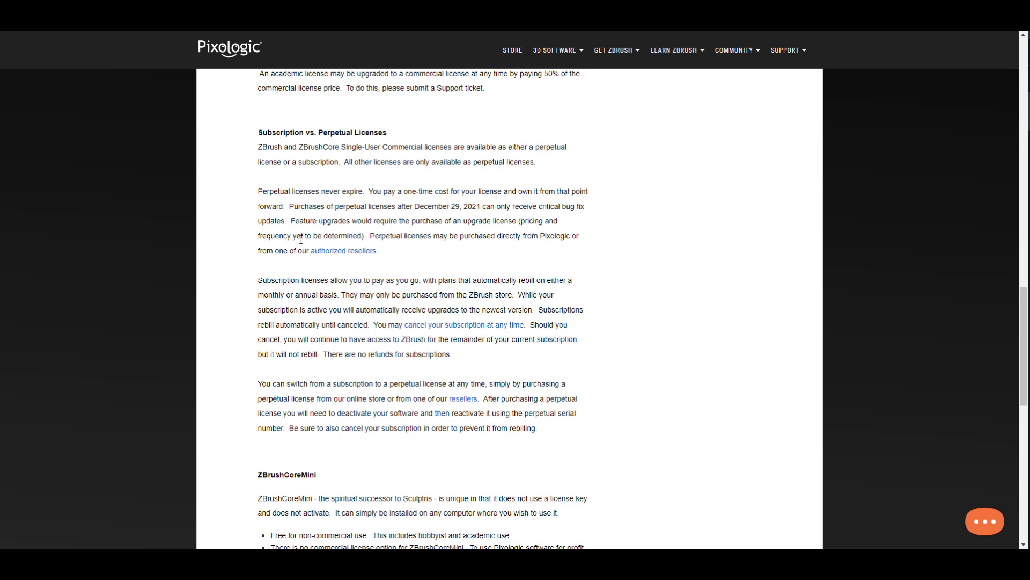
pyautogui.moveTo(384, 236)
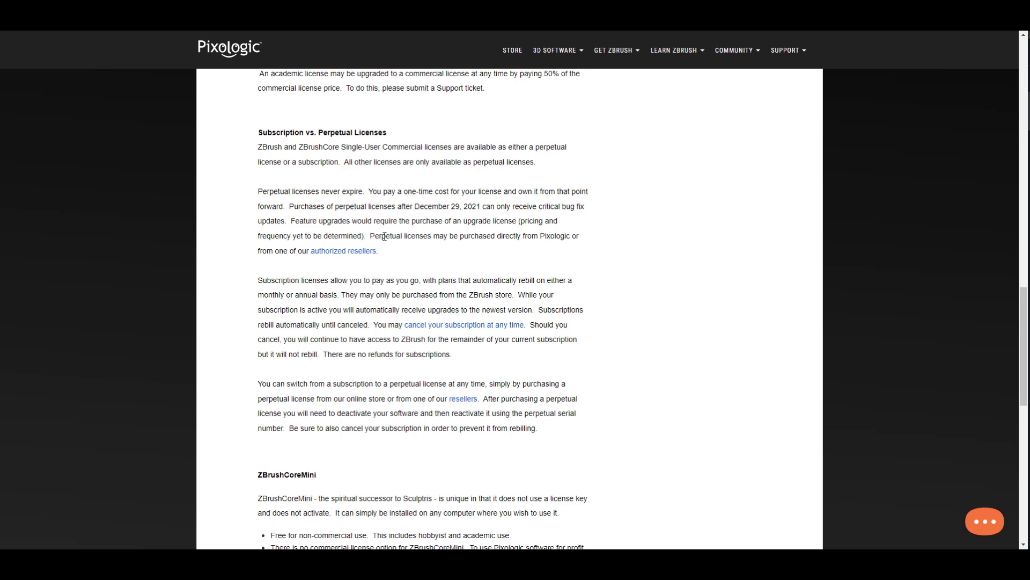
pyautogui.moveTo(527, 242)
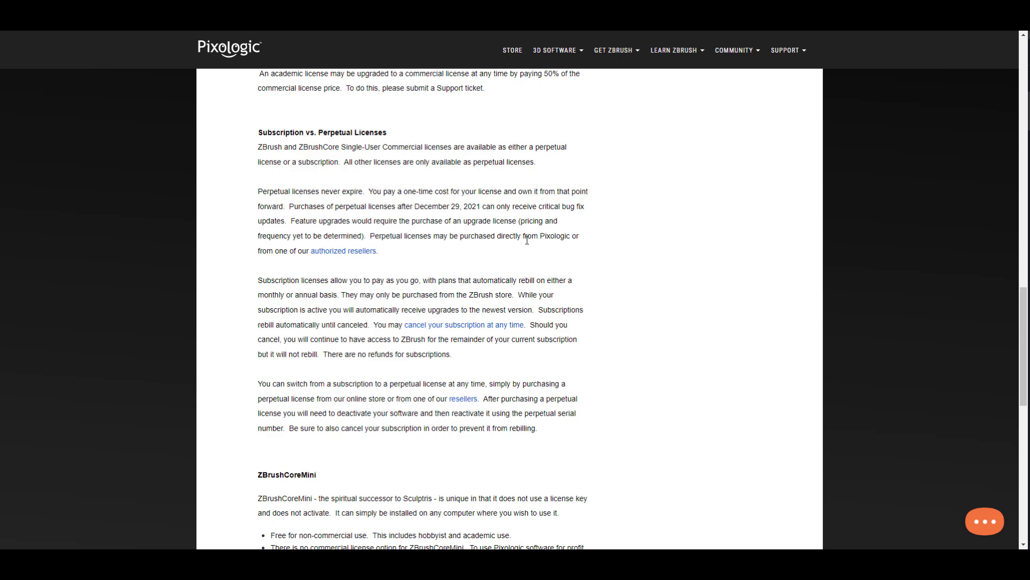
pyautogui.moveTo(509, 275)
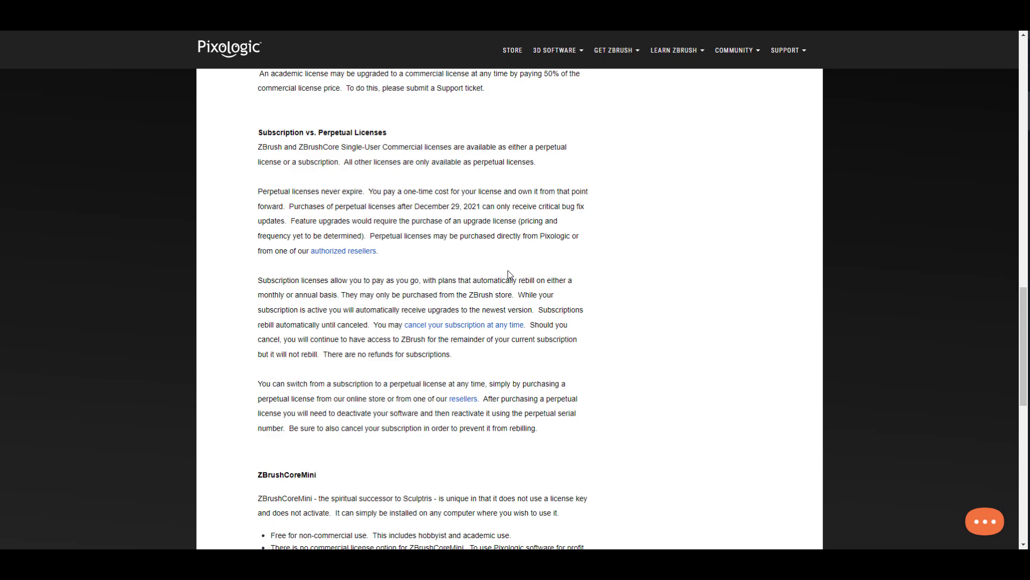
pyautogui.scroll(3)
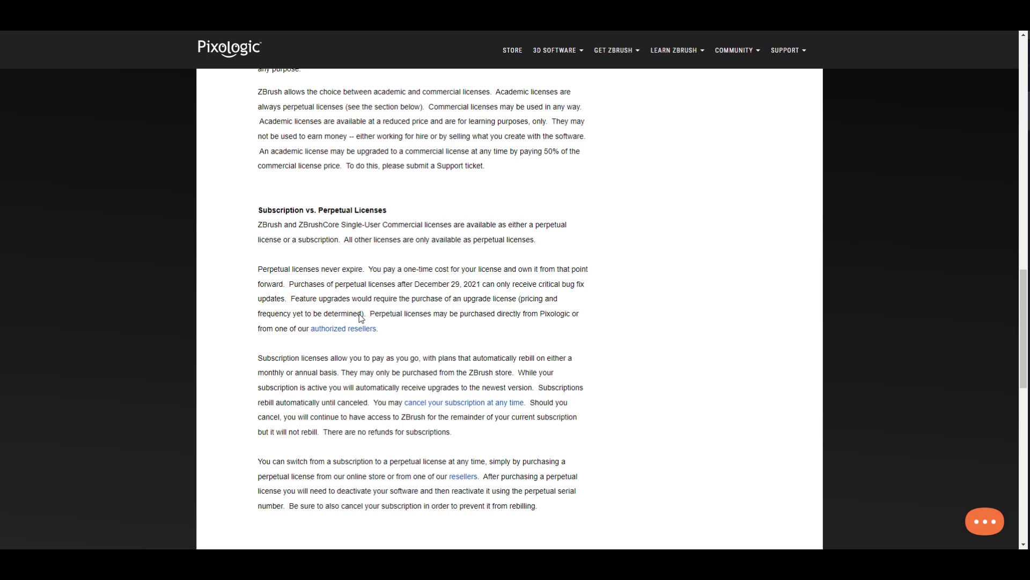
pyautogui.moveTo(389, 327)
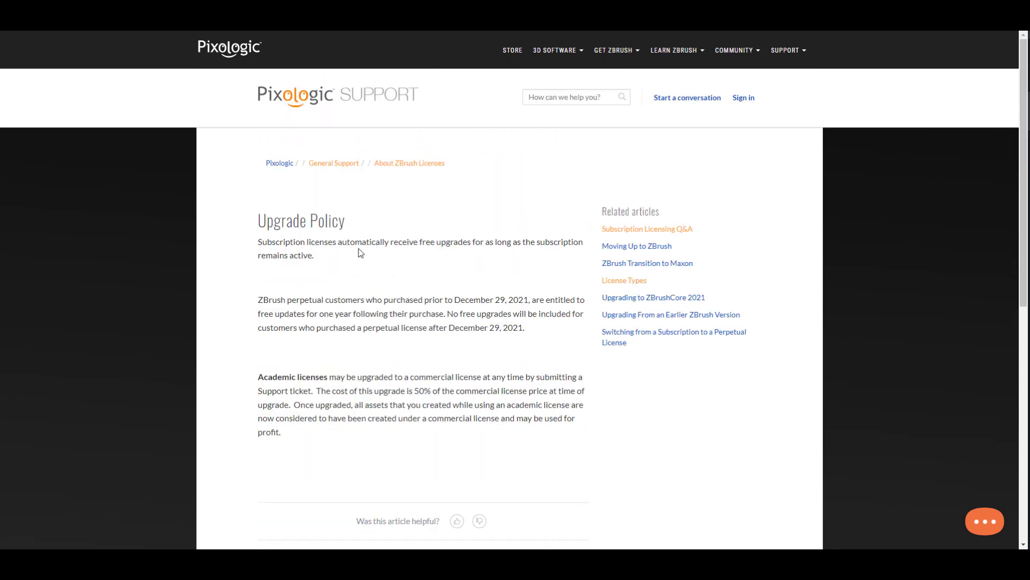
# Step: Scroll through the Upgrade Policy article covering free subscription upgrades and the December 29, 2021 cutoff
pyautogui.scroll(-3)
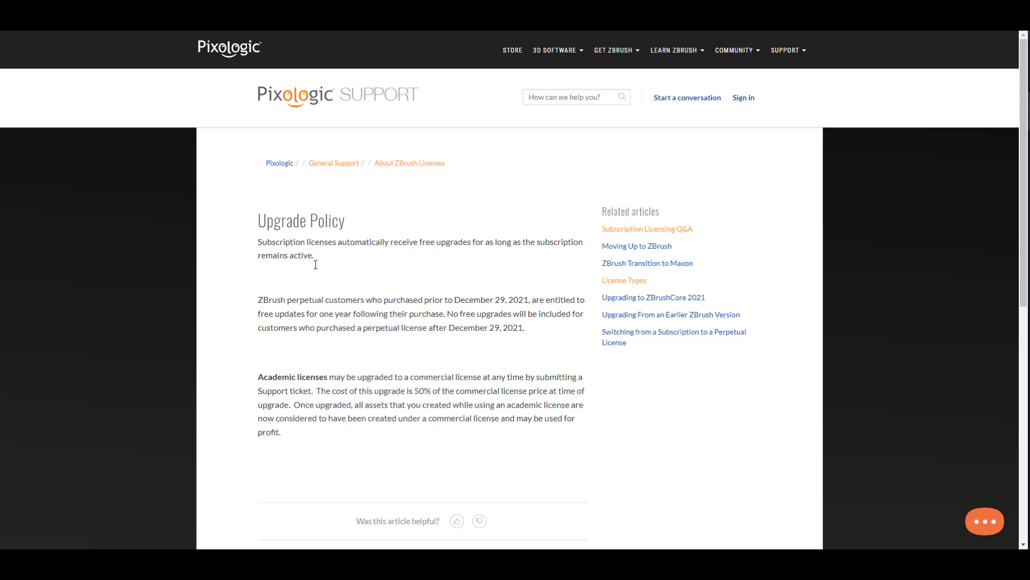
pyautogui.moveTo(368, 307)
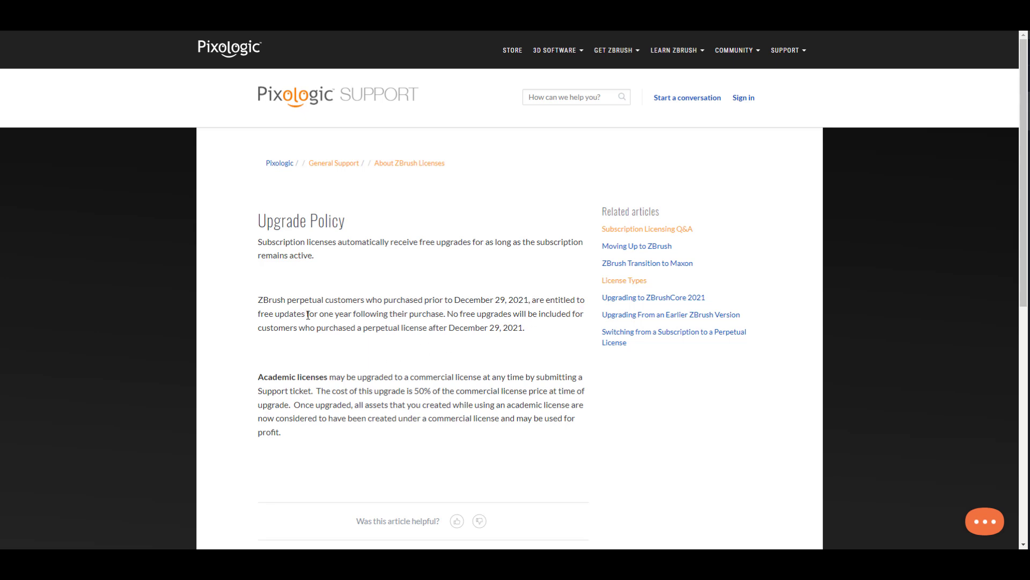
pyautogui.moveTo(400, 330)
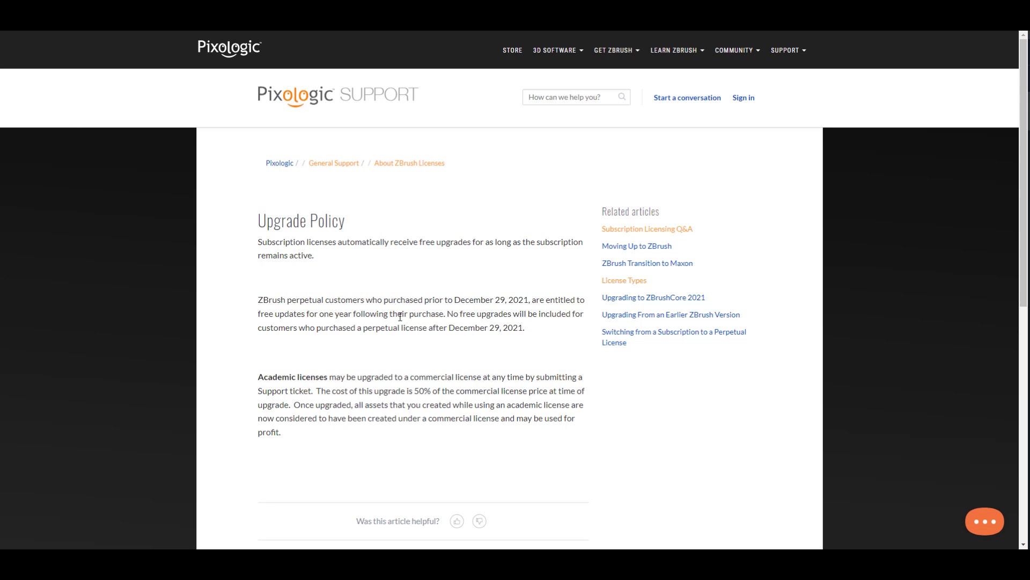
pyautogui.moveTo(355, 335)
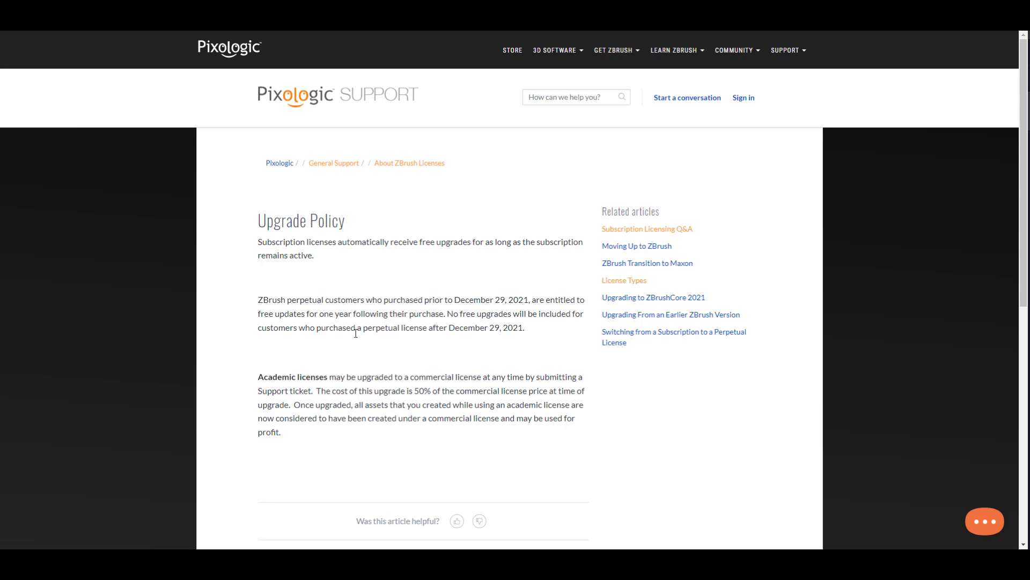
pyautogui.moveTo(430, 332)
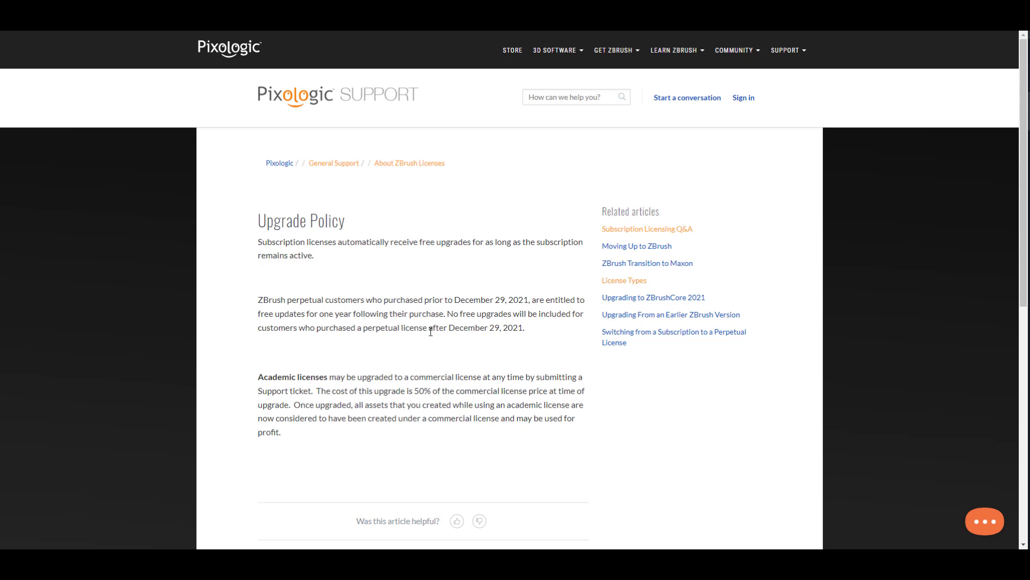
pyautogui.moveTo(429, 325)
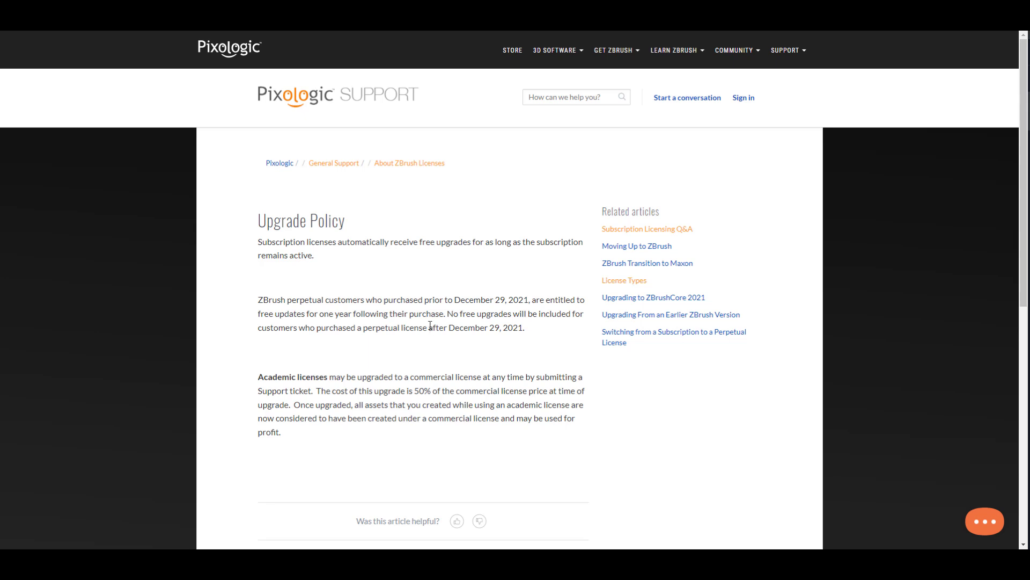
pyautogui.moveTo(479, 300)
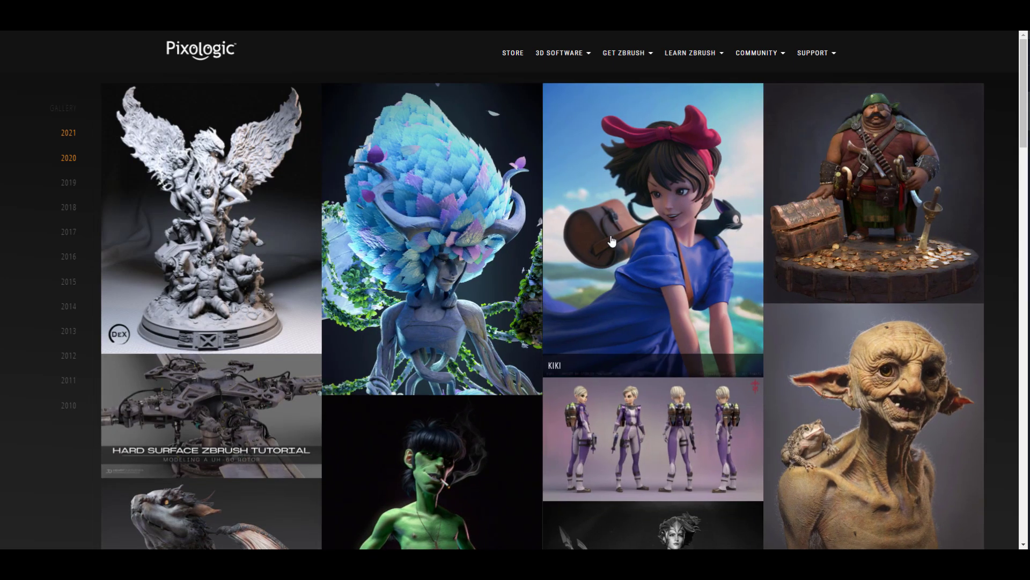
# Step: Scroll down through the ZBrush gallery's sculpted character thumbnails
pyautogui.scroll(-3)
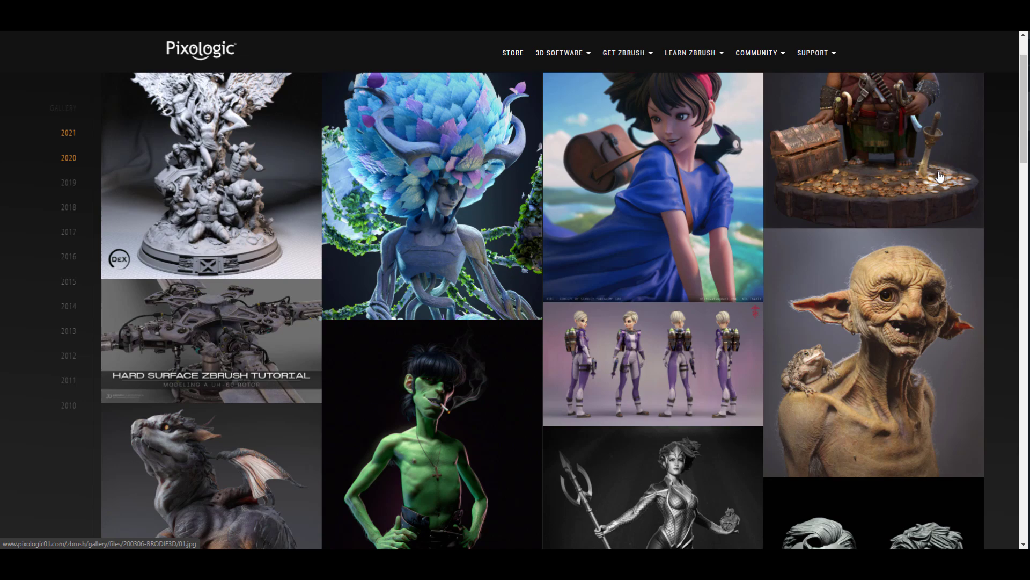
pyautogui.scroll(-3)
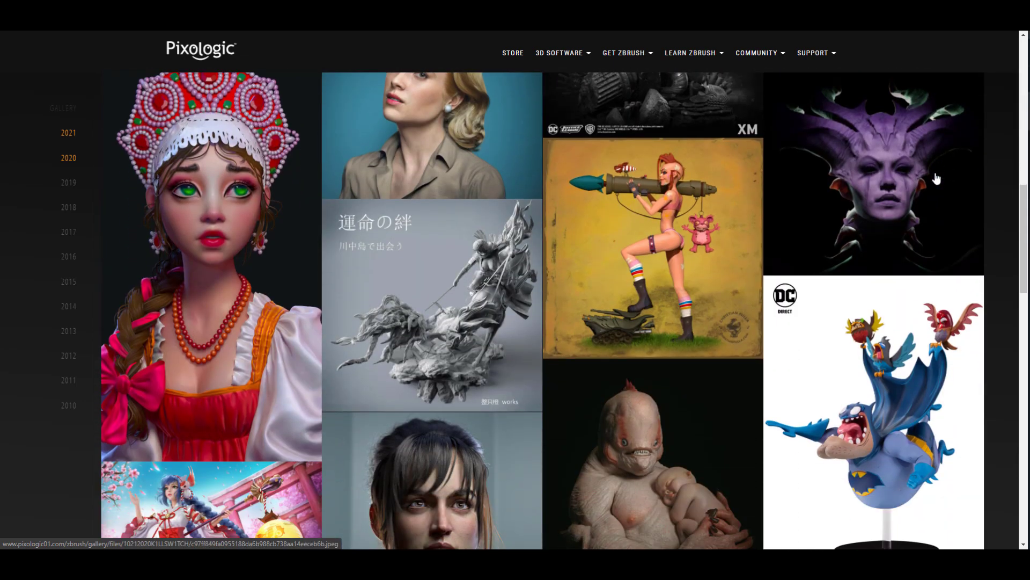
pyautogui.scroll(-3)
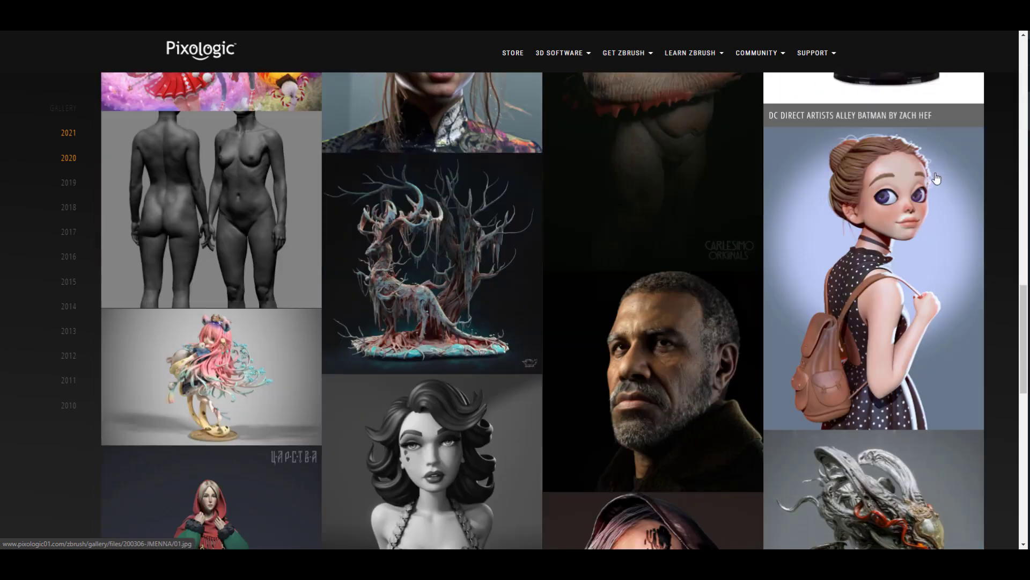
pyautogui.scroll(-3)
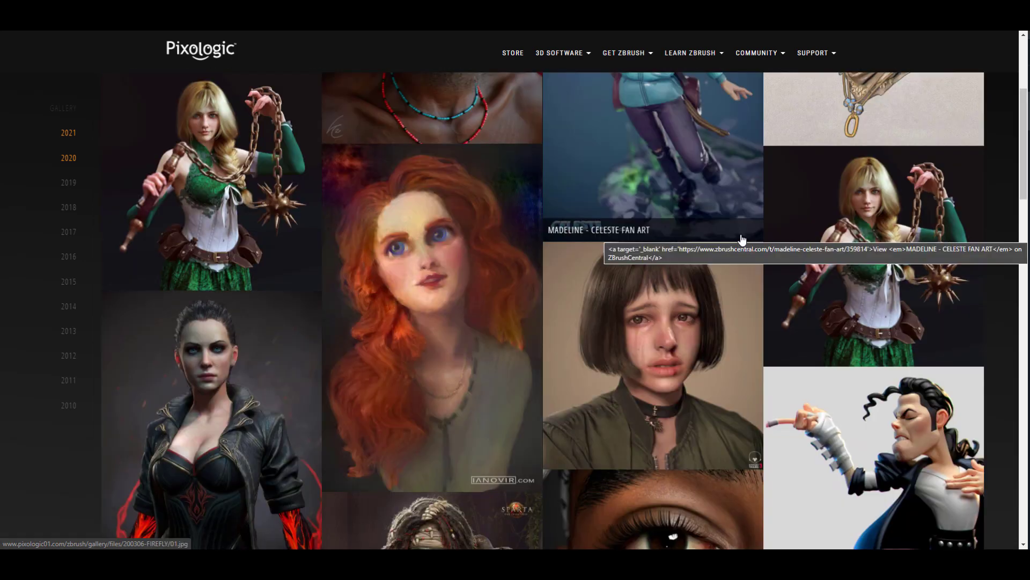
pyautogui.scroll(-3)
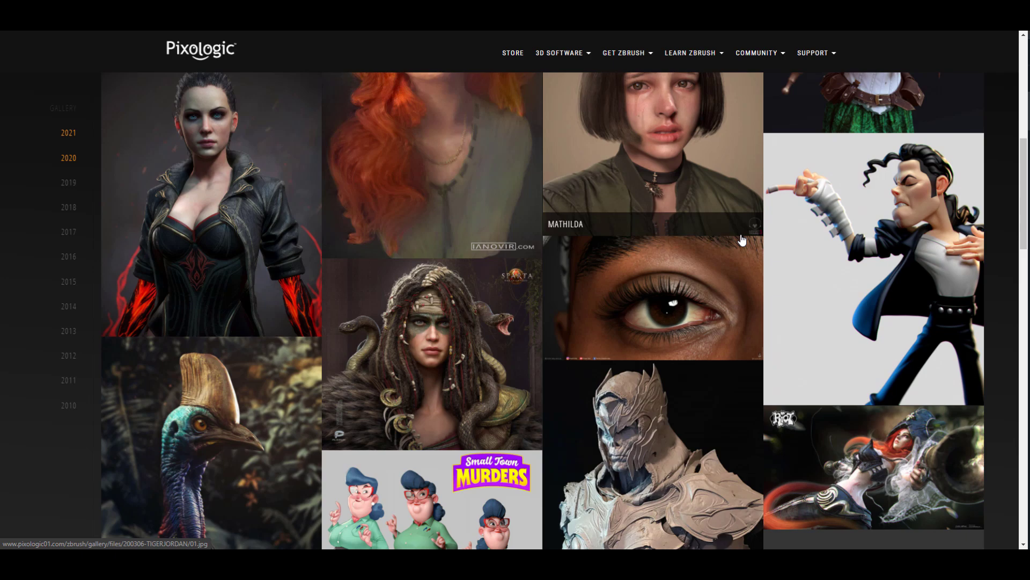
pyautogui.scroll(-3)
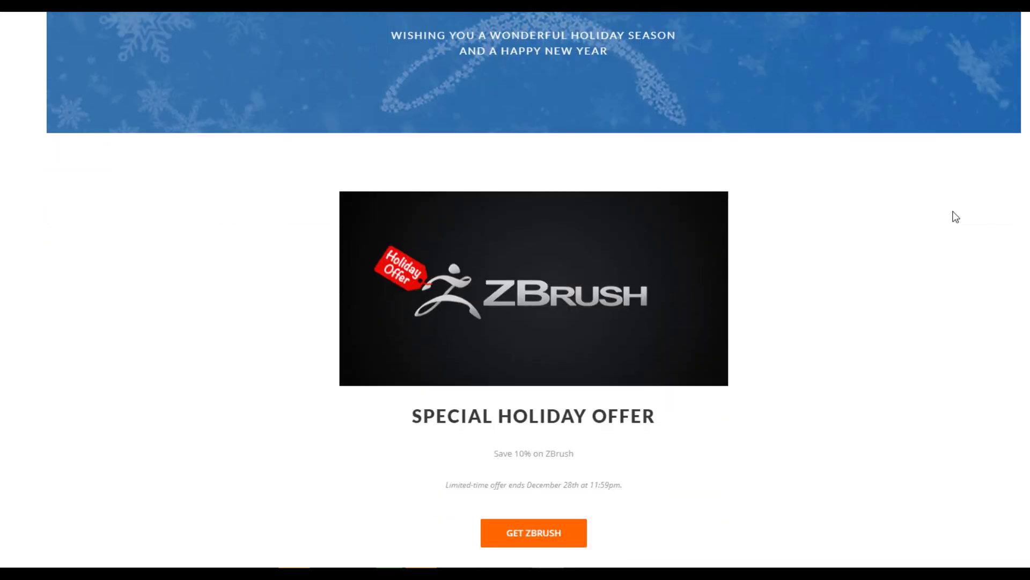
# Step: Scroll to the 10% off Special Holiday Offer and highlight the ZBrushCoreMini 'updated 8 days ago' date
pyautogui.scroll(-3)
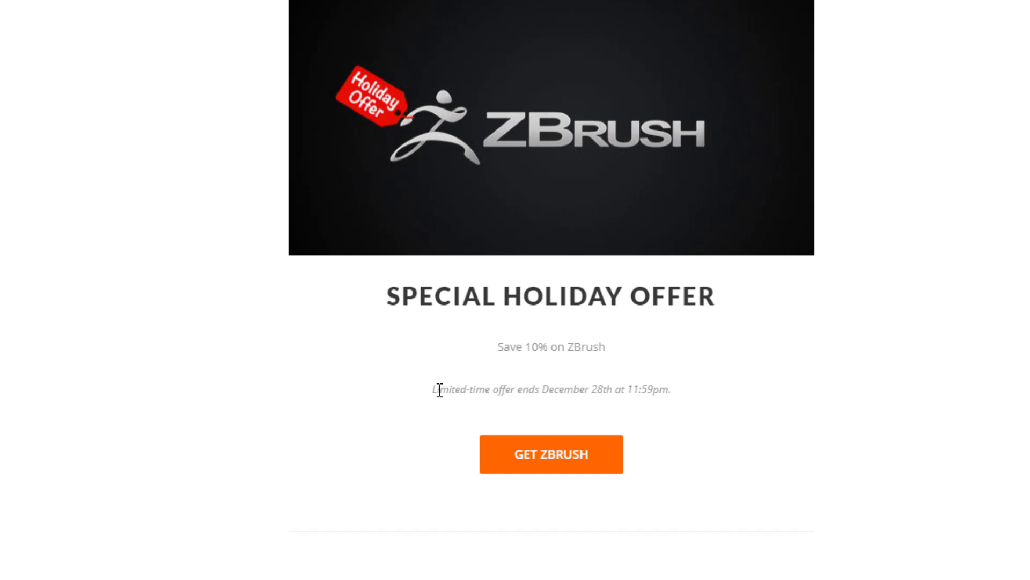
pyautogui.moveTo(436, 389); pyautogui.dragTo(624, 389)
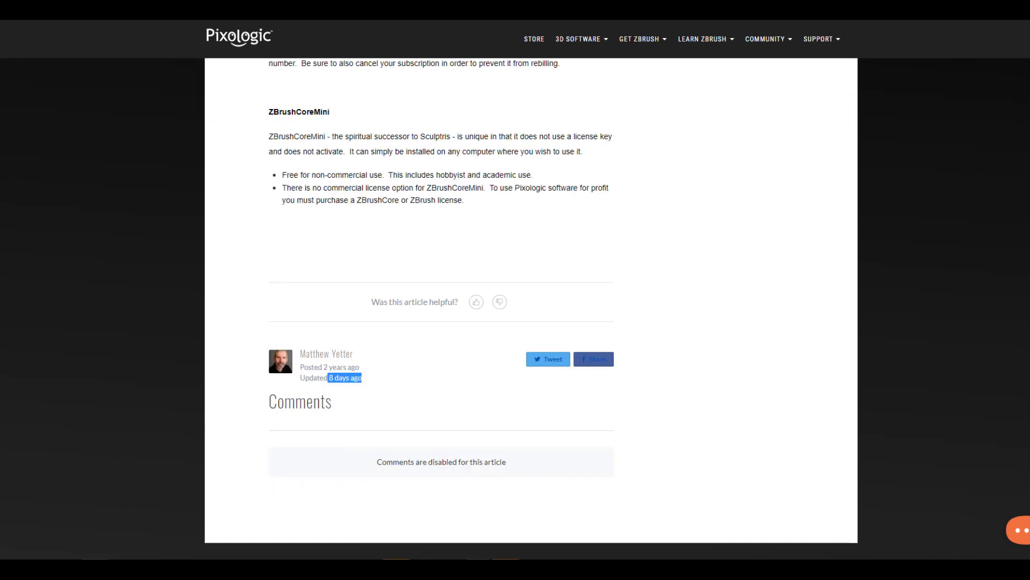
# Step: Highlight the Maxon EULA article's 'updated 9 days ago' date
pyautogui.scroll(-3)
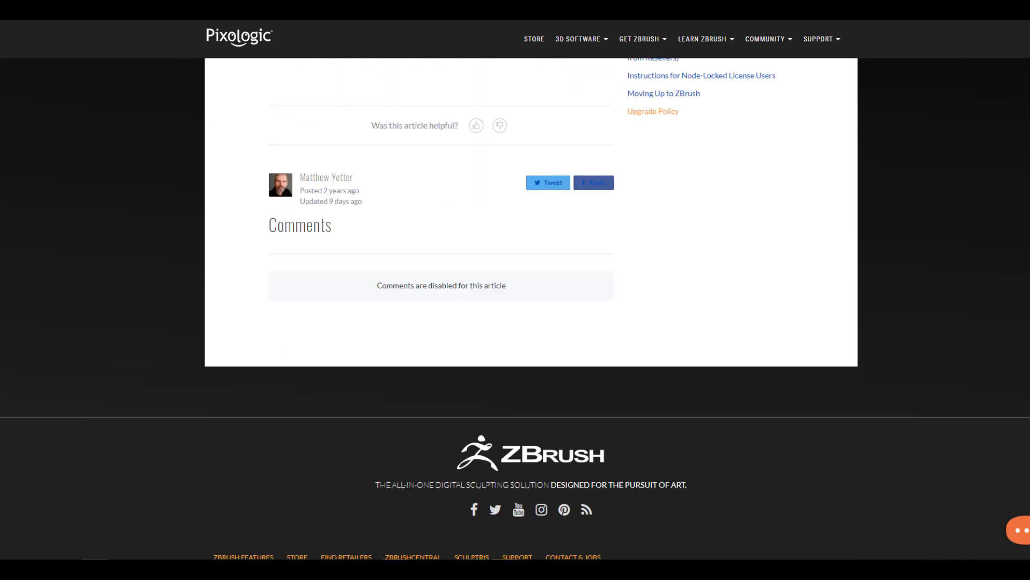
pyautogui.scroll(3)
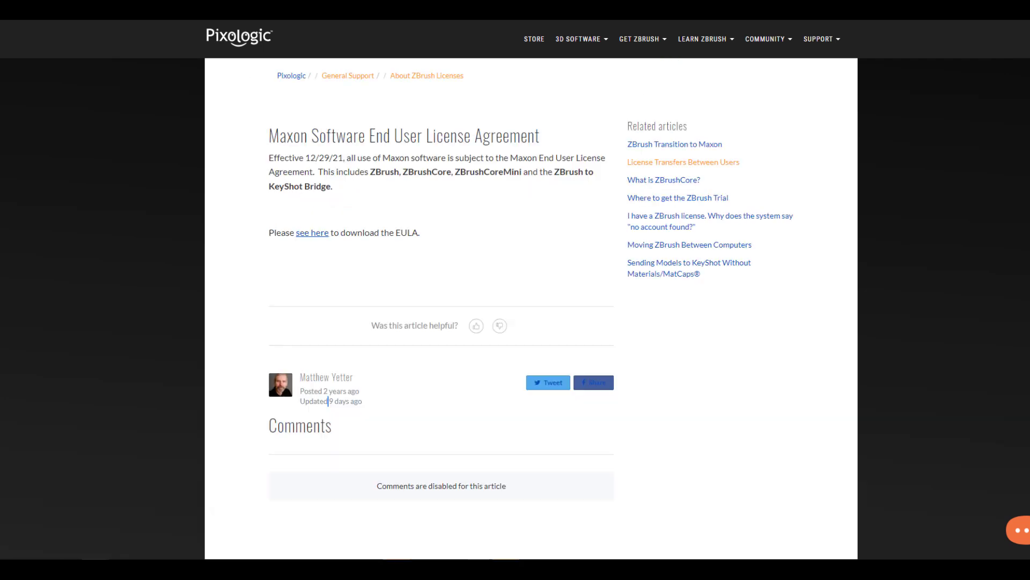
pyautogui.doubleClick(344, 401)
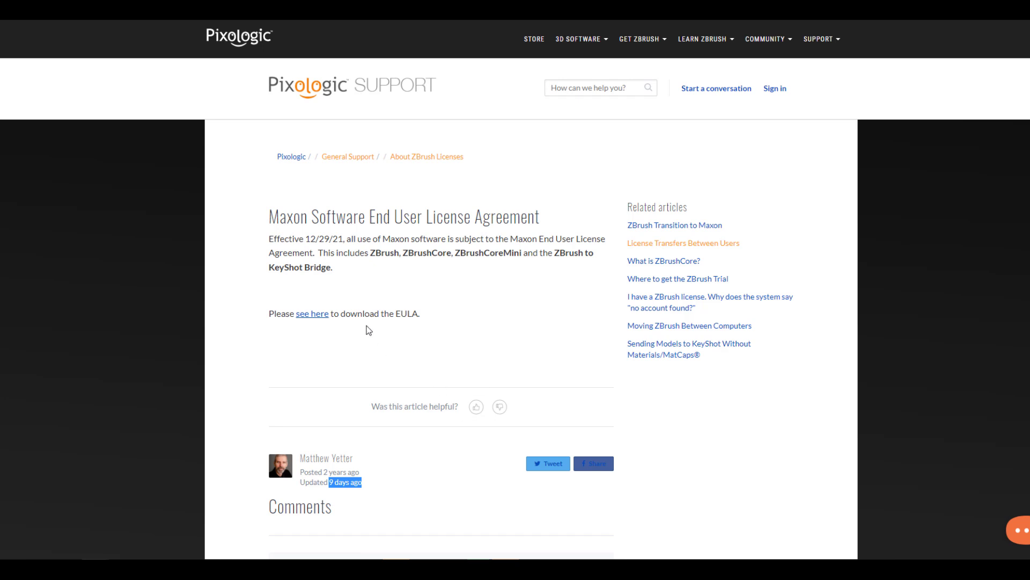
pyautogui.moveTo(395, 275)
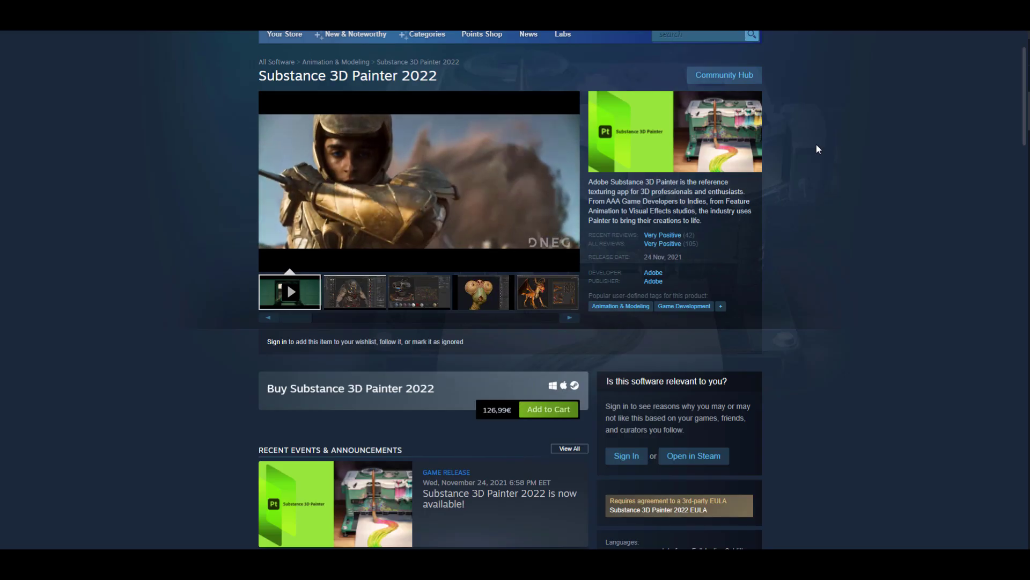
# Step: Highlight the Substance 3D Painter 2022 sentence promising free updates until the end of 2022
pyautogui.scroll(-3)
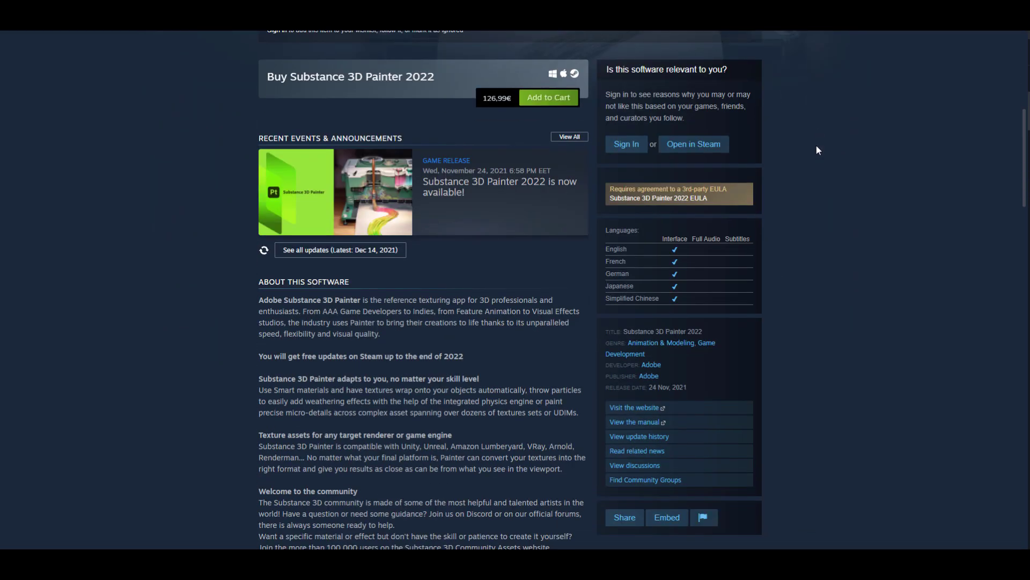
pyautogui.scroll(-3)
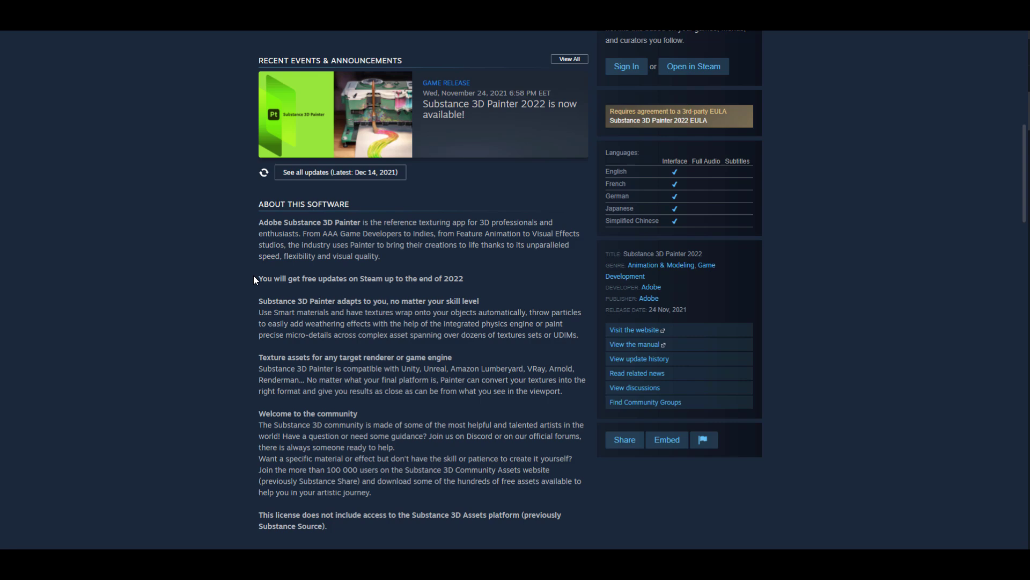
pyautogui.moveTo(259, 278); pyautogui.dragTo(392, 278)
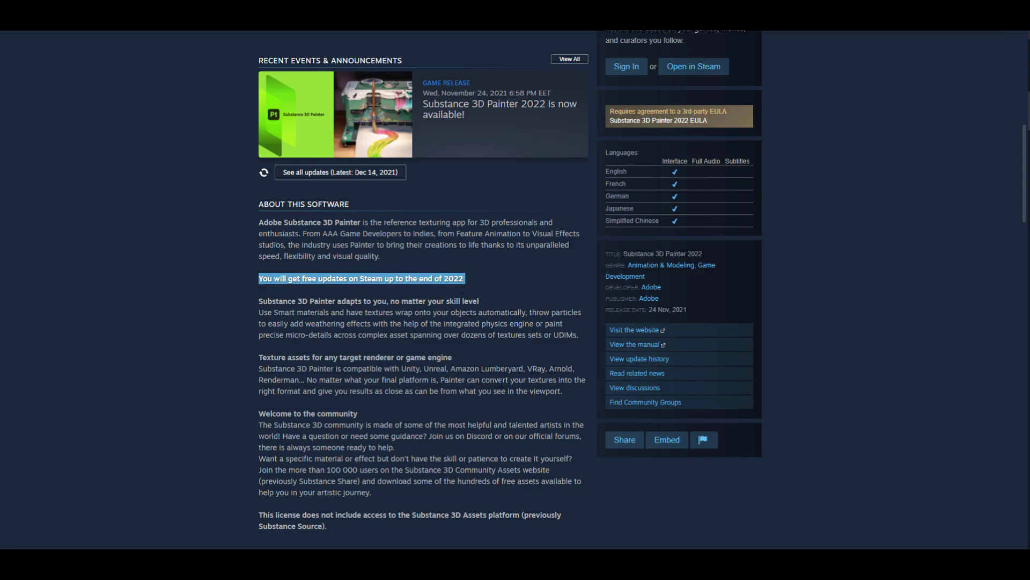
pyautogui.scroll(-3)
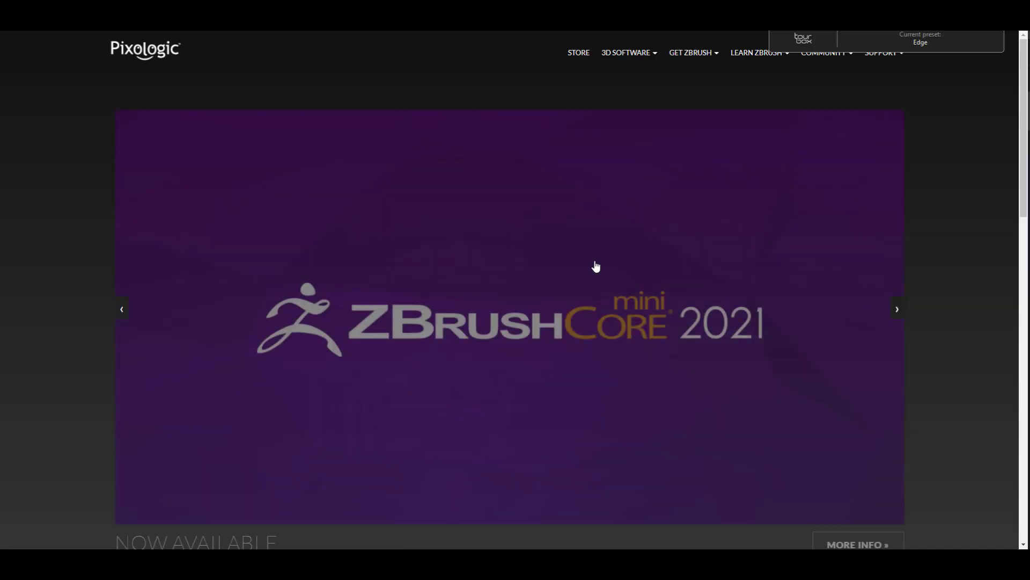
# Step: Scroll the Pixologic home page to Get ZBrush and back, then open the ZBrushCoreMini 2021 banner
pyautogui.scroll(-3)
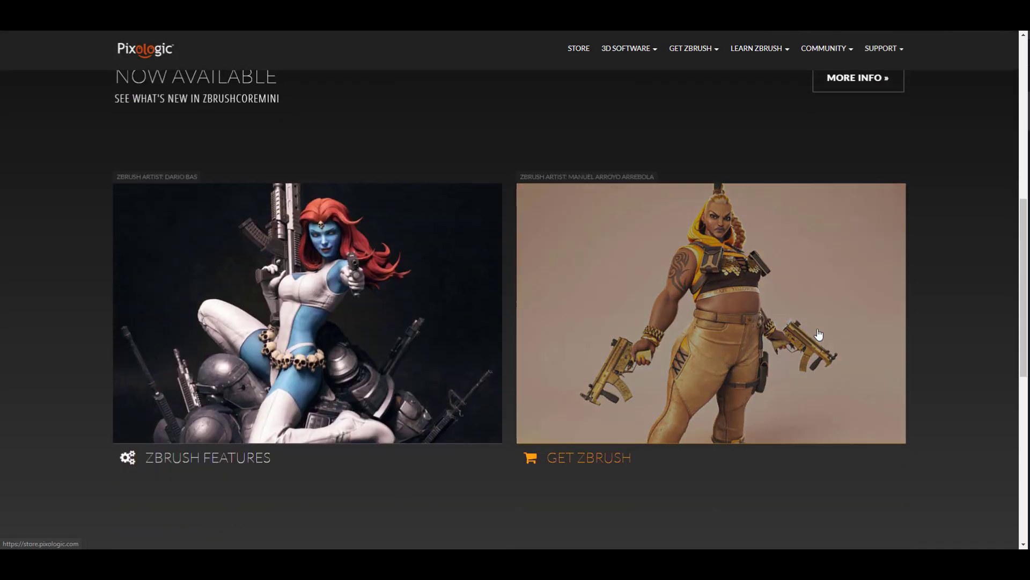
pyautogui.scroll(3)
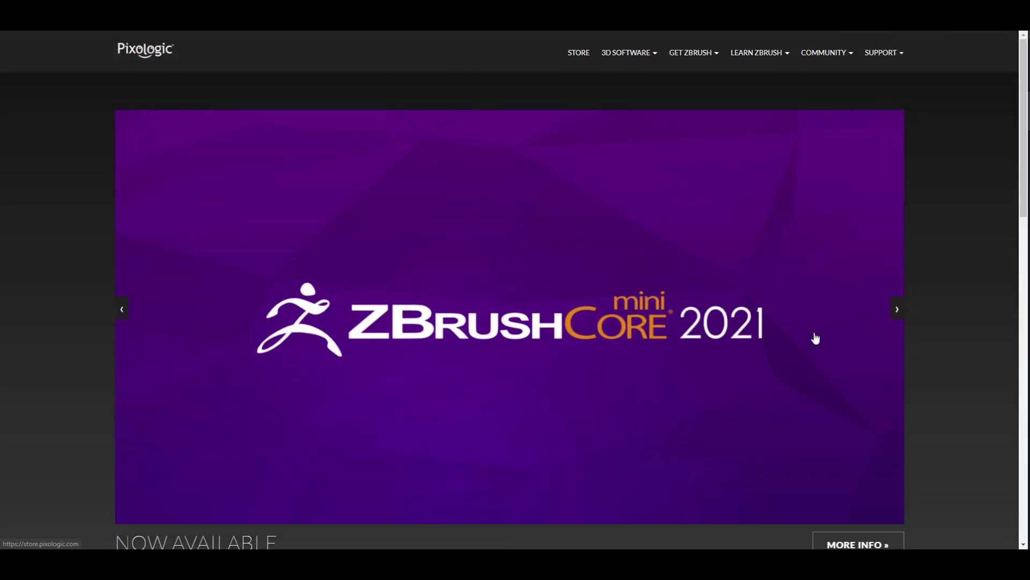
pyautogui.click(897, 309)
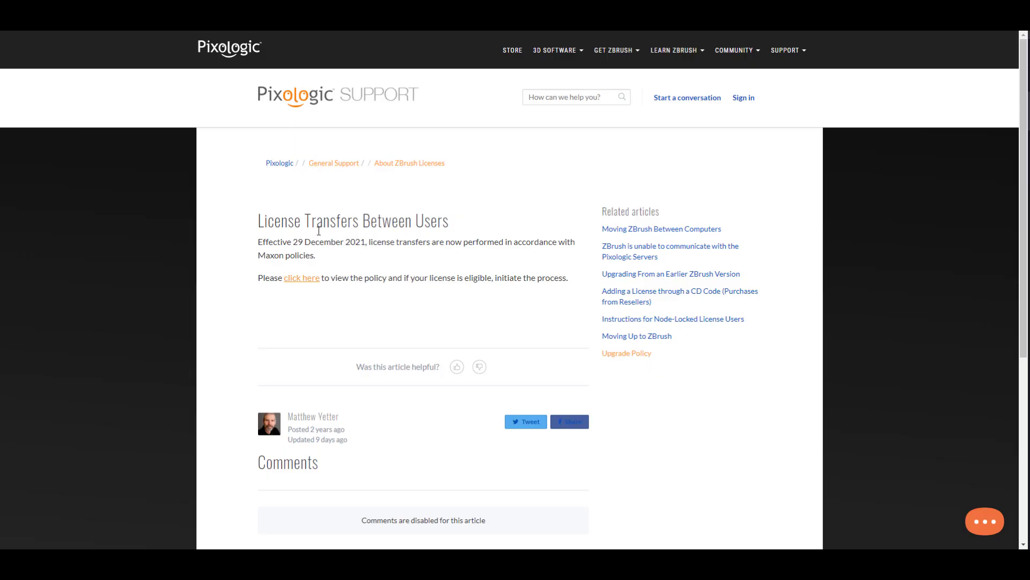
pyautogui.moveTo(310, 175)
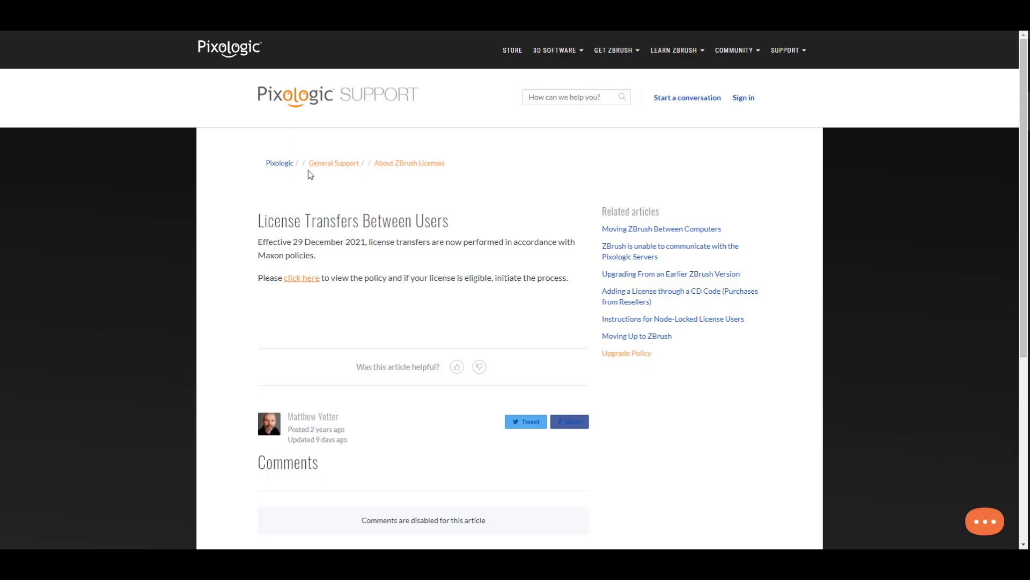
# Step: Open the license types page and highlight 'critical bug fix' under Subscription vs. Perpetual Licenses
pyautogui.click(301, 277)
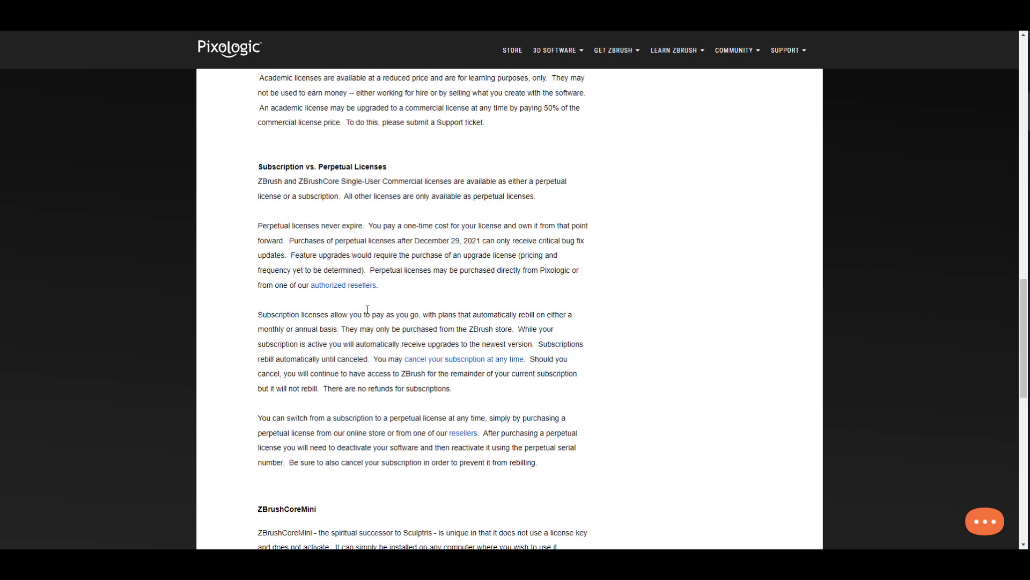
pyautogui.scroll(3)
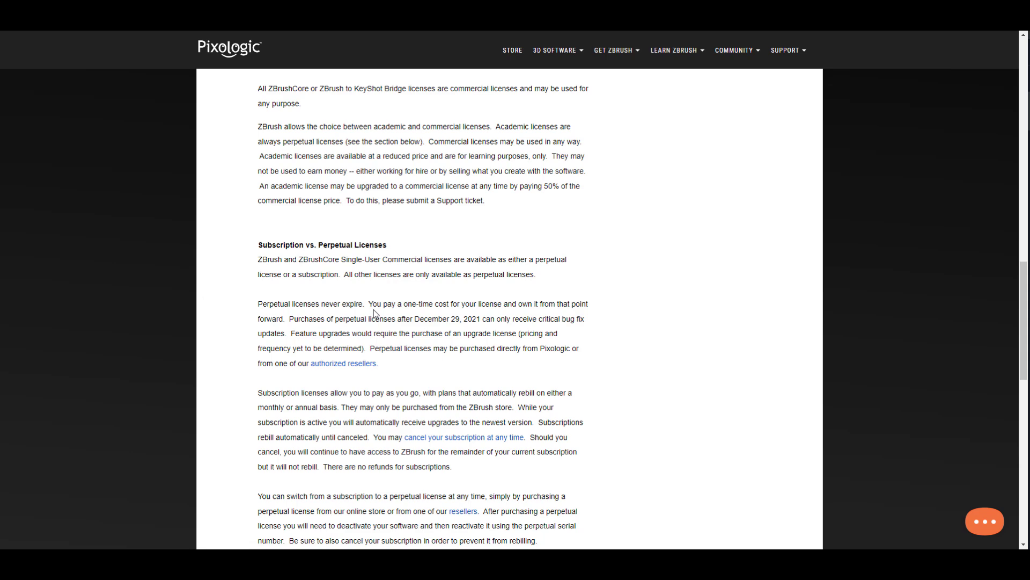
pyautogui.scroll(-3)
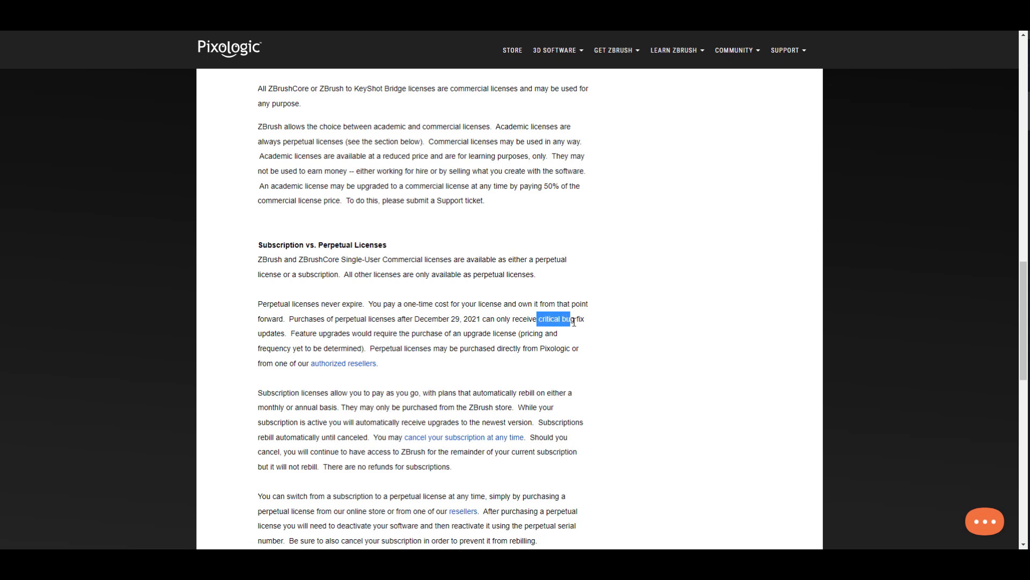
pyautogui.moveTo(535, 319); pyautogui.dragTo(585, 319)
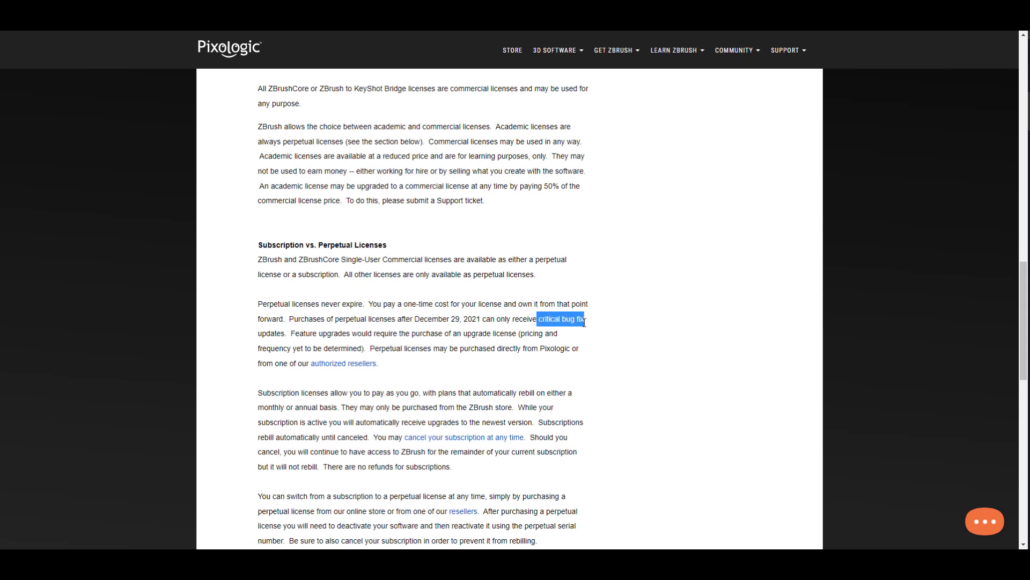
pyautogui.moveTo(574, 333)
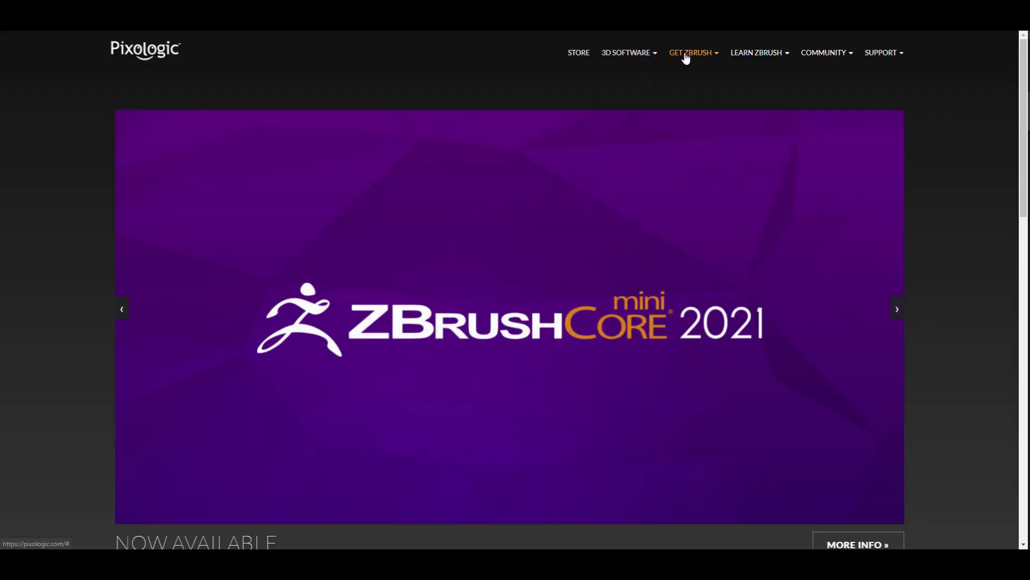
pyautogui.moveTo(703, 97)
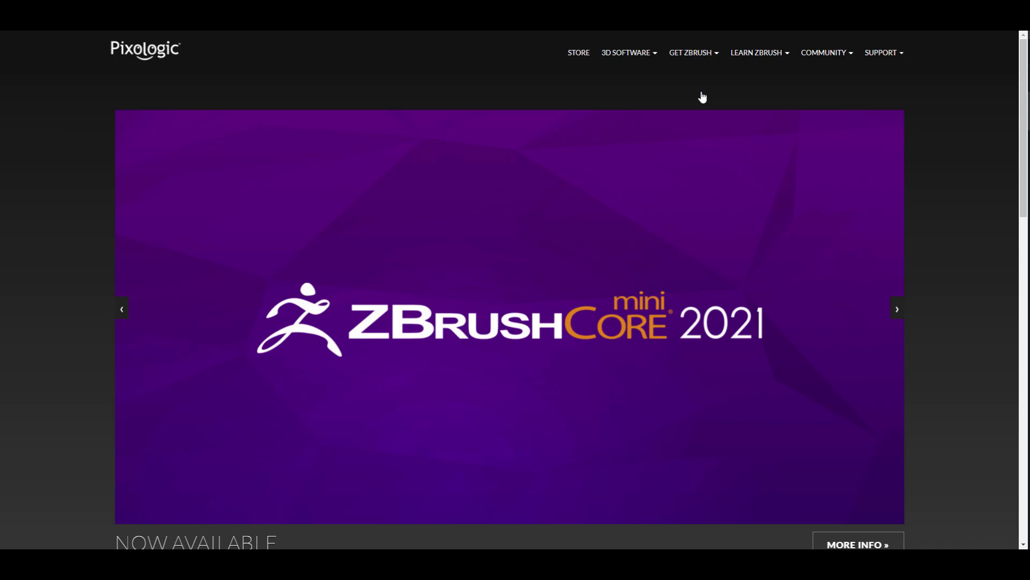
# Step: Review ZBrush 2022 store prices and choose Buy Now for the $895 Single User Perpetual License
pyautogui.scroll(-3)
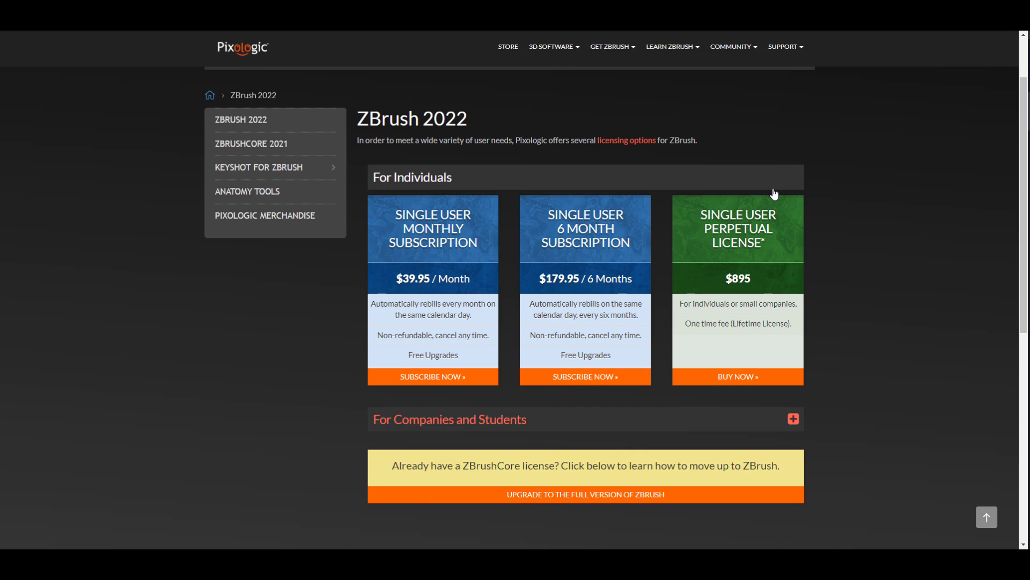
pyautogui.moveTo(258, 125)
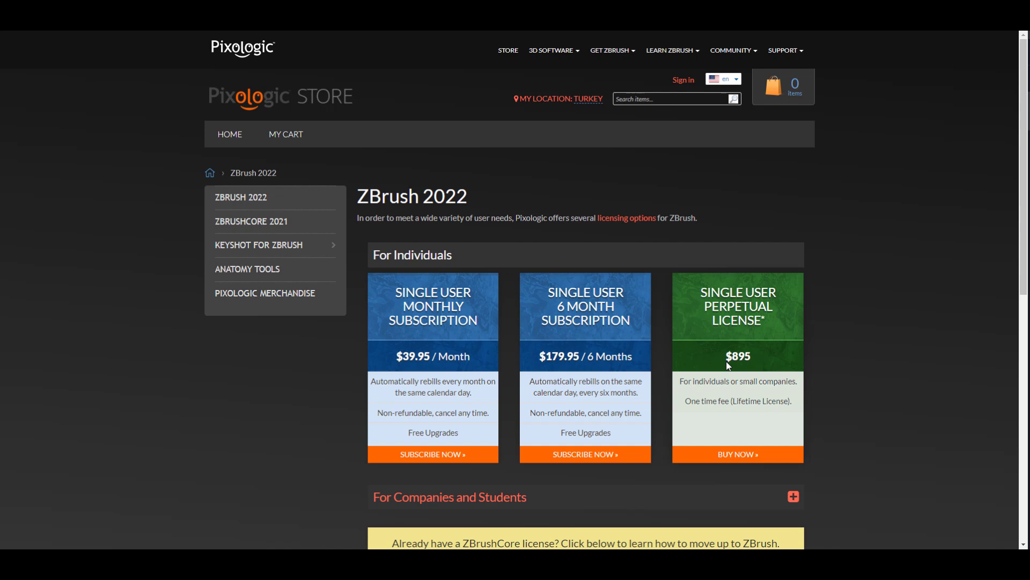
pyautogui.click(738, 454)
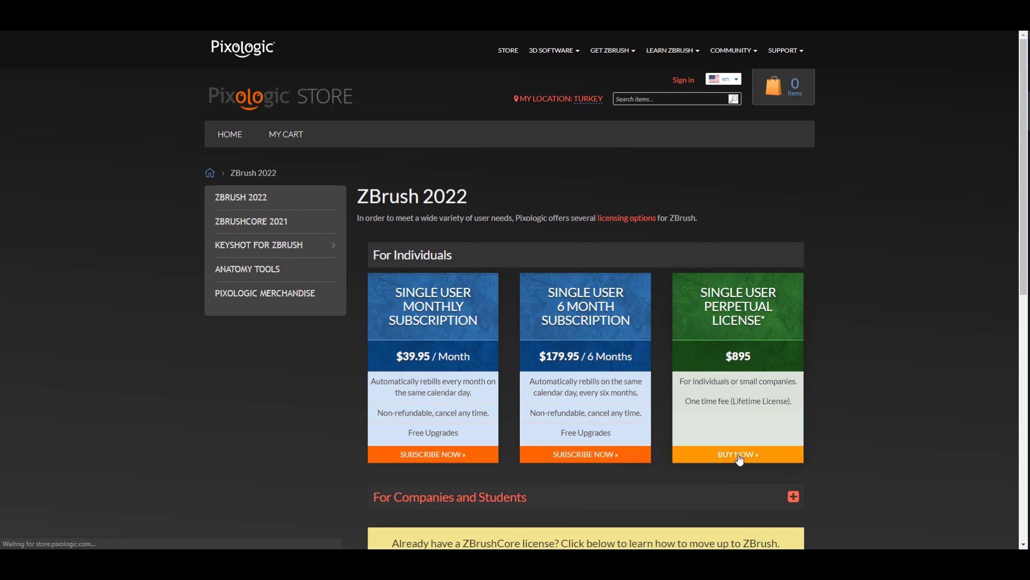
pyautogui.click(738, 454)
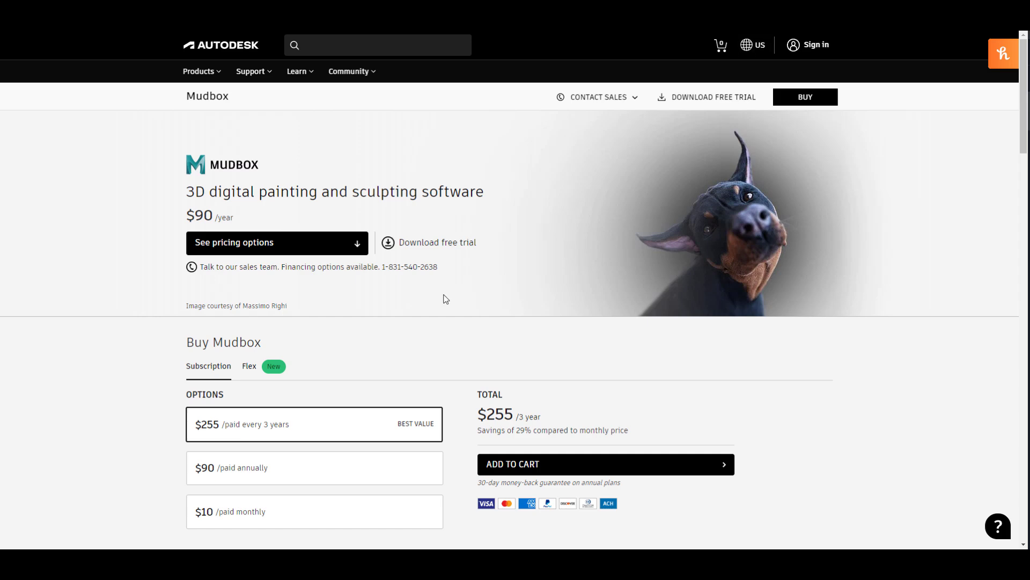
# Step: Scroll through the Autodesk Mudbox buy page, then the 3DCoat and Blender home pages
pyautogui.scroll(-3)
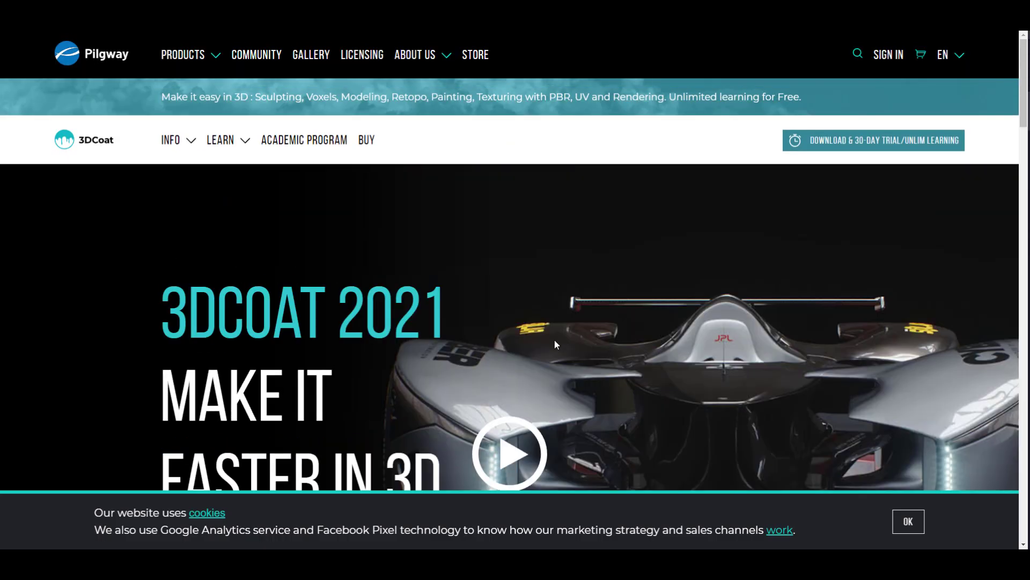
pyautogui.scroll(-3)
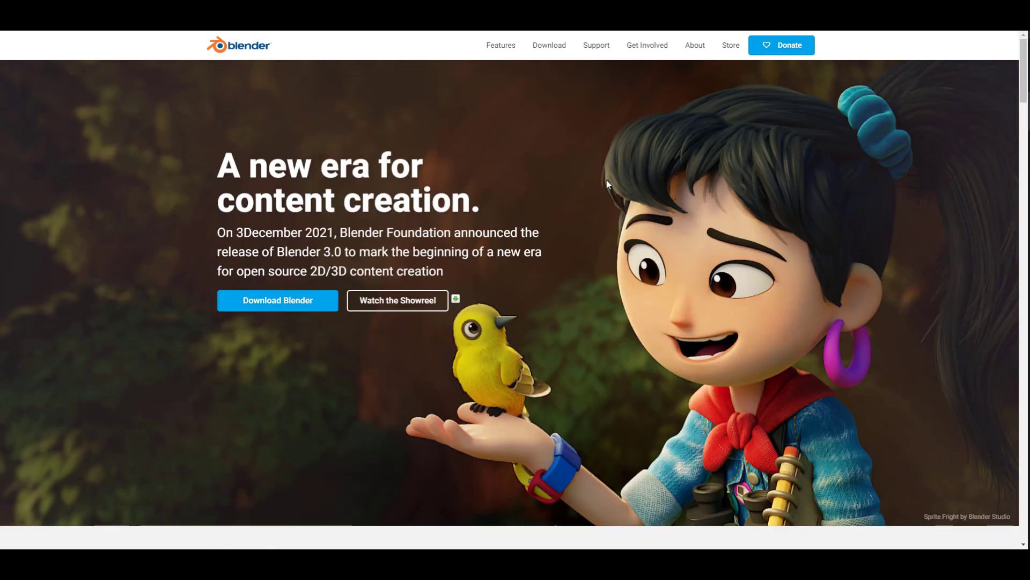
pyautogui.moveTo(322, 101)
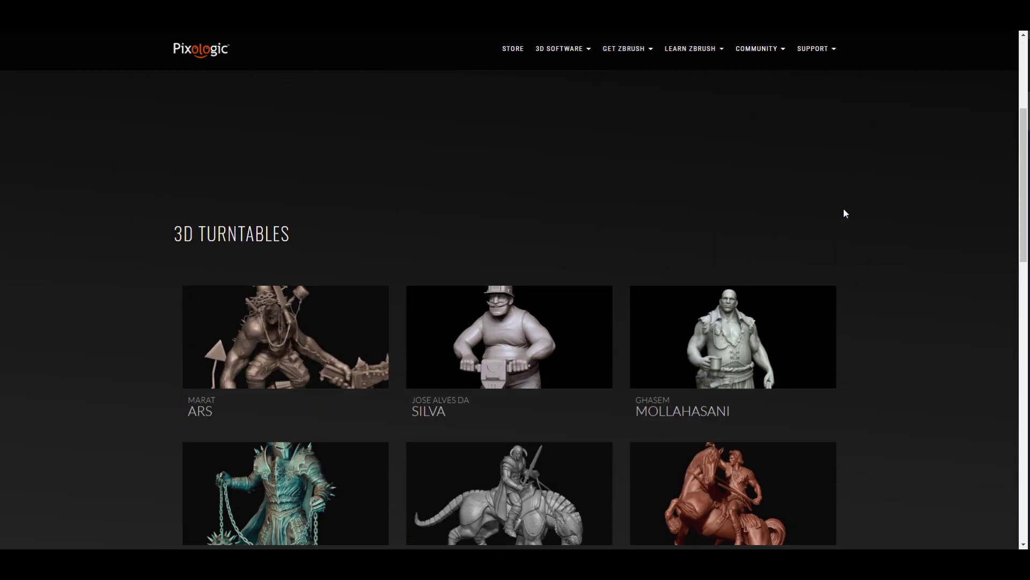
# Step: Browse the 3D turntables gallery, then show the Maxon + ZBrush slide on maxon.net
pyautogui.scroll(-3)
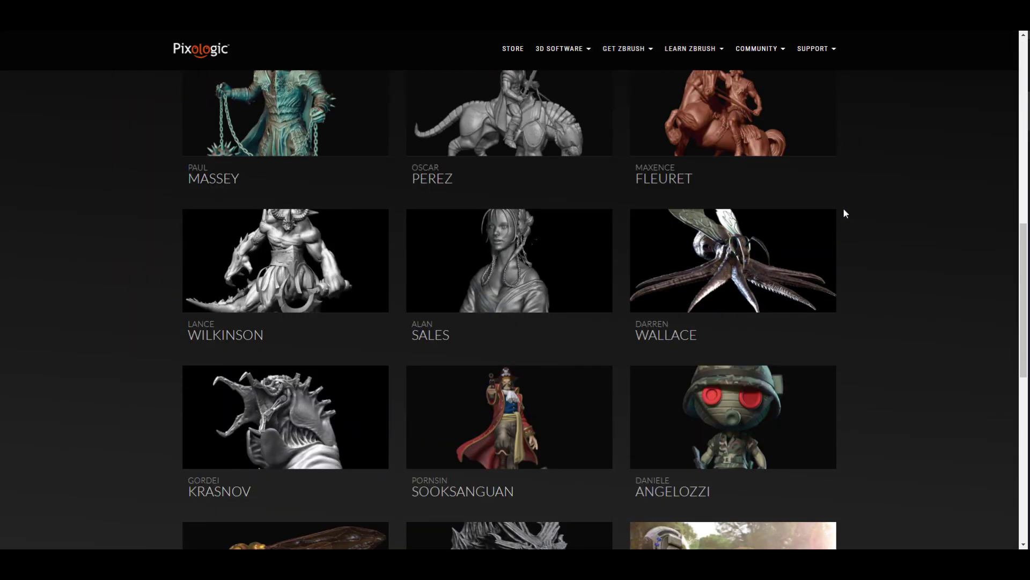
pyautogui.scroll(-3)
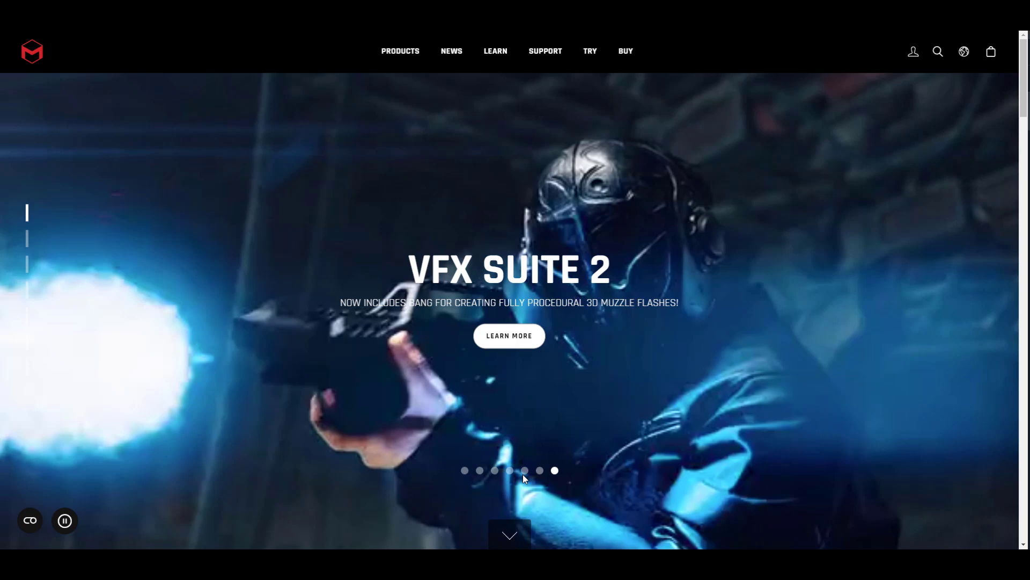
pyautogui.click(465, 471)
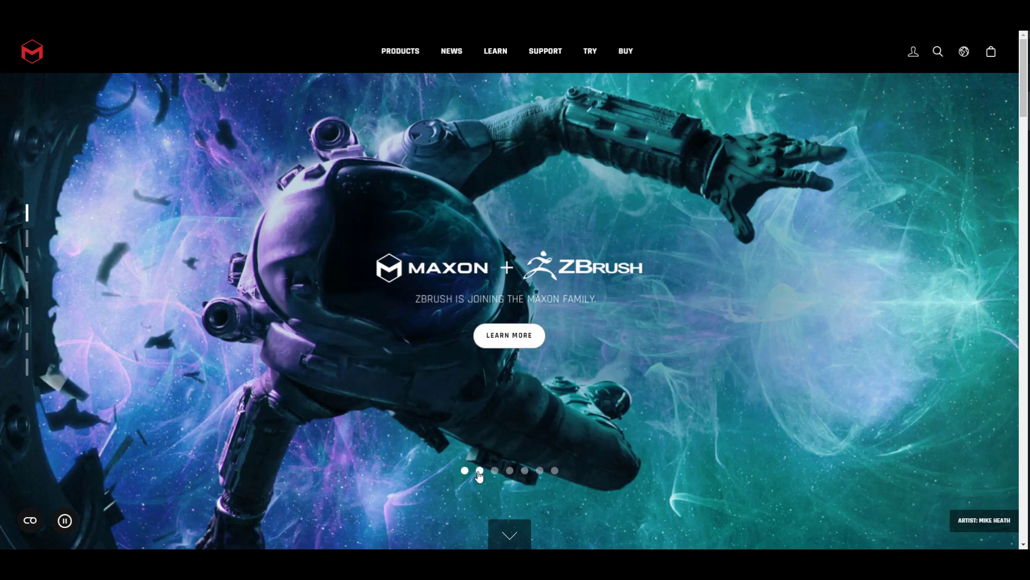
pyautogui.moveTo(479, 475)
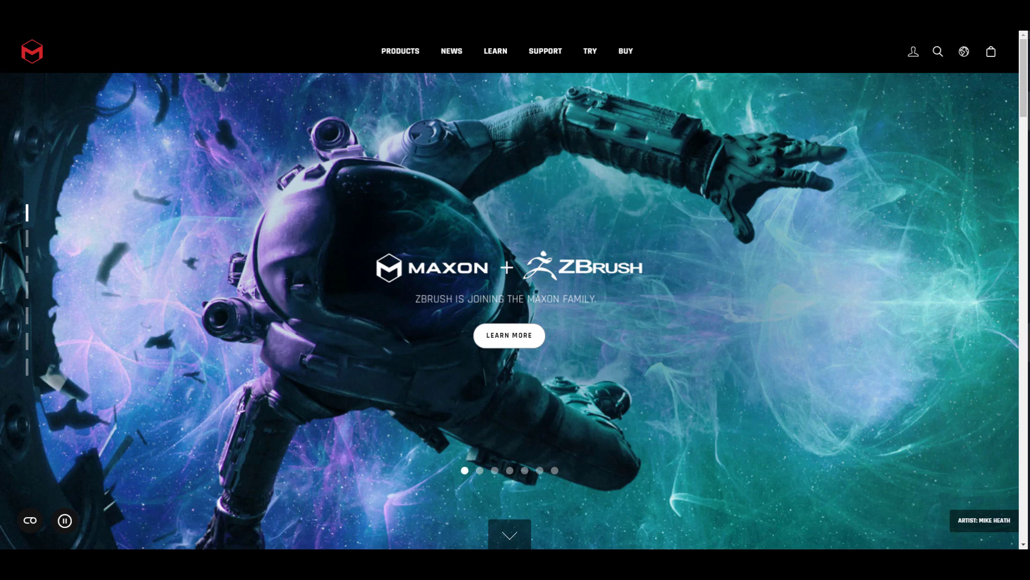